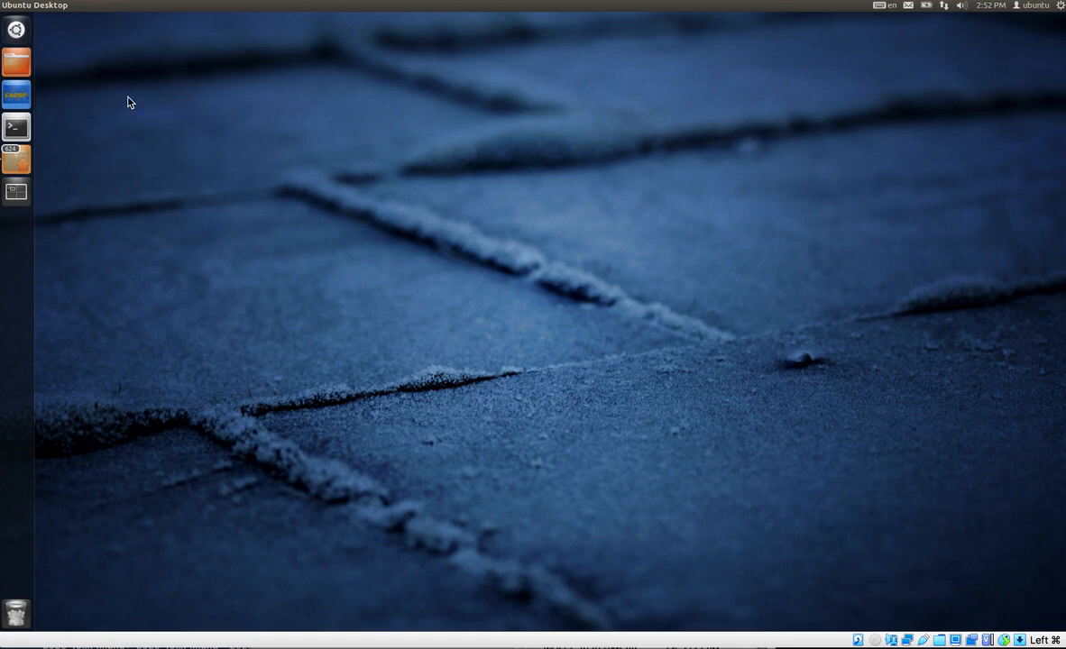
pyautogui.moveTo(261, 288)
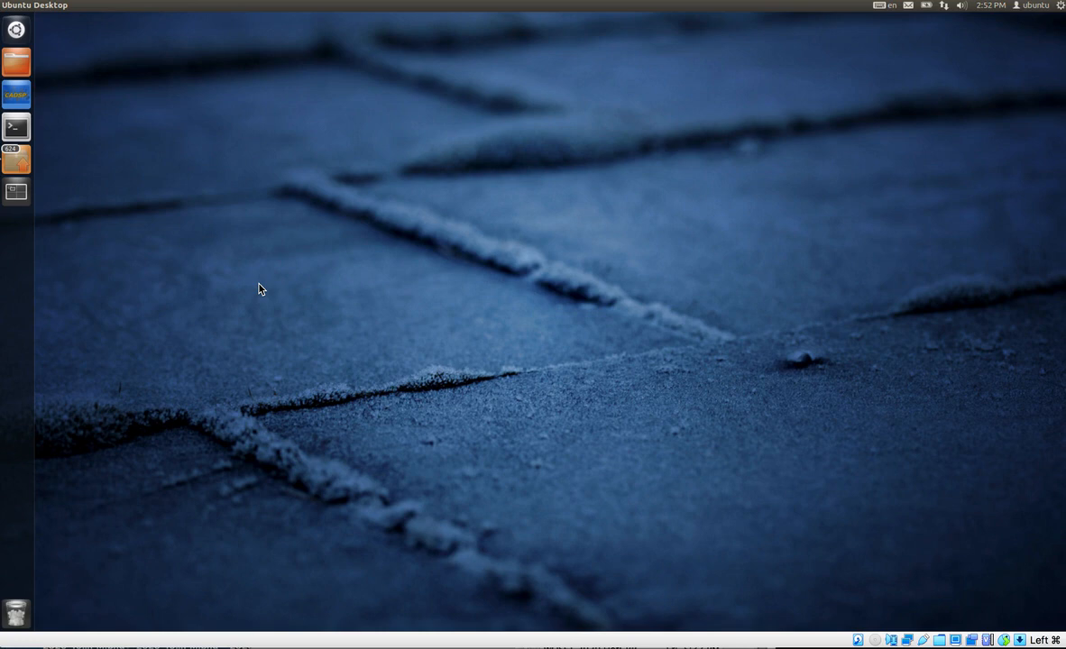
pyautogui.moveTo(265, 297)
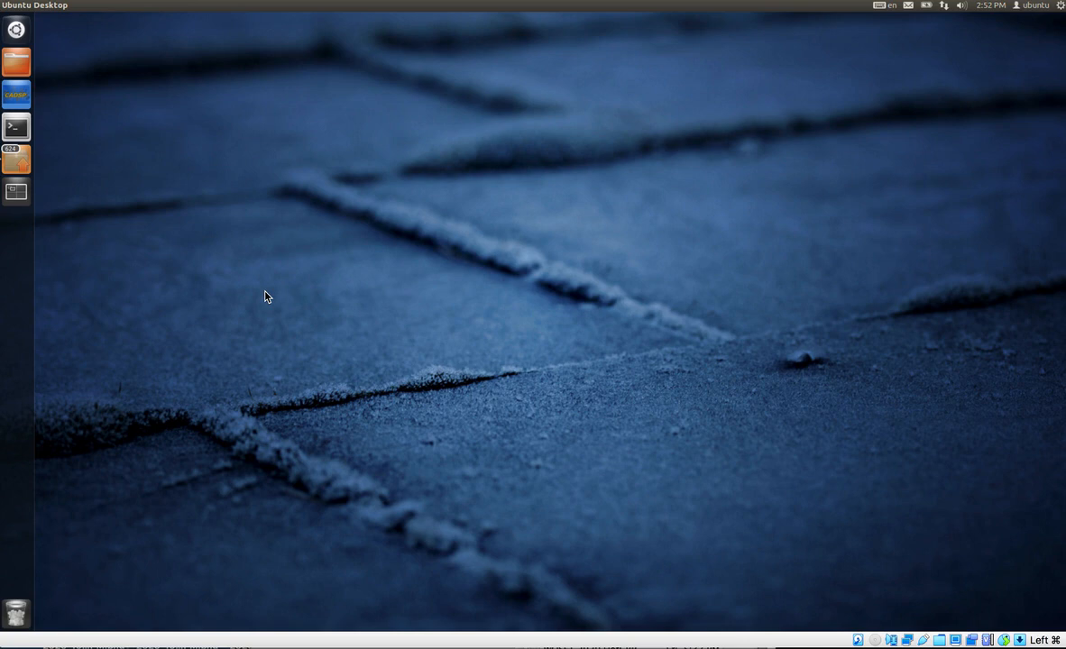
pyautogui.moveTo(115, 116)
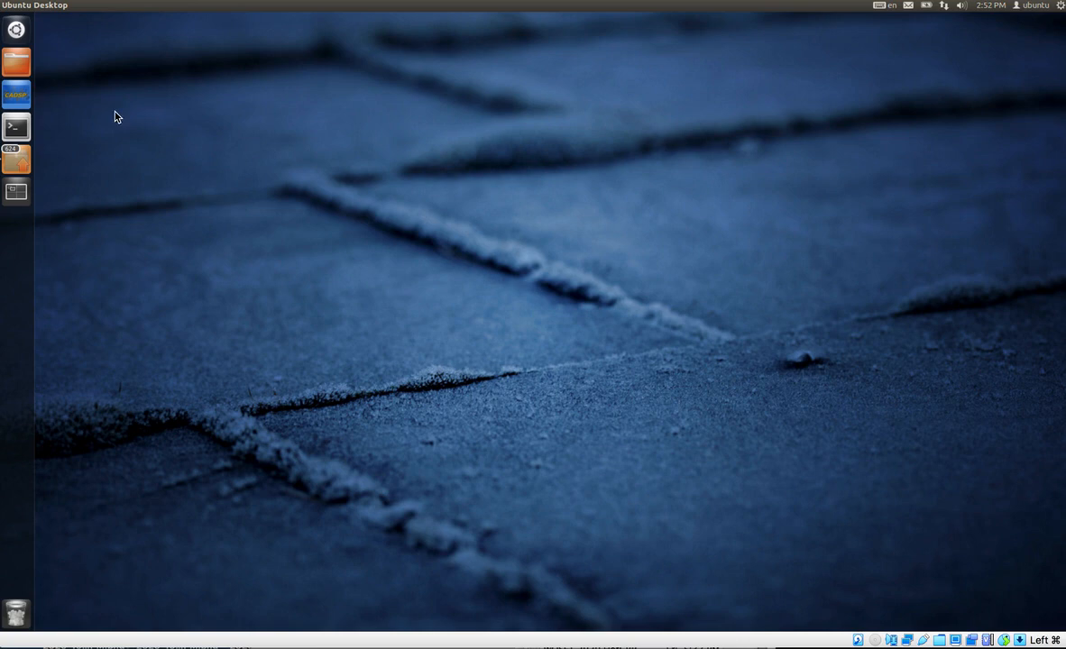
pyautogui.moveTo(65, 101)
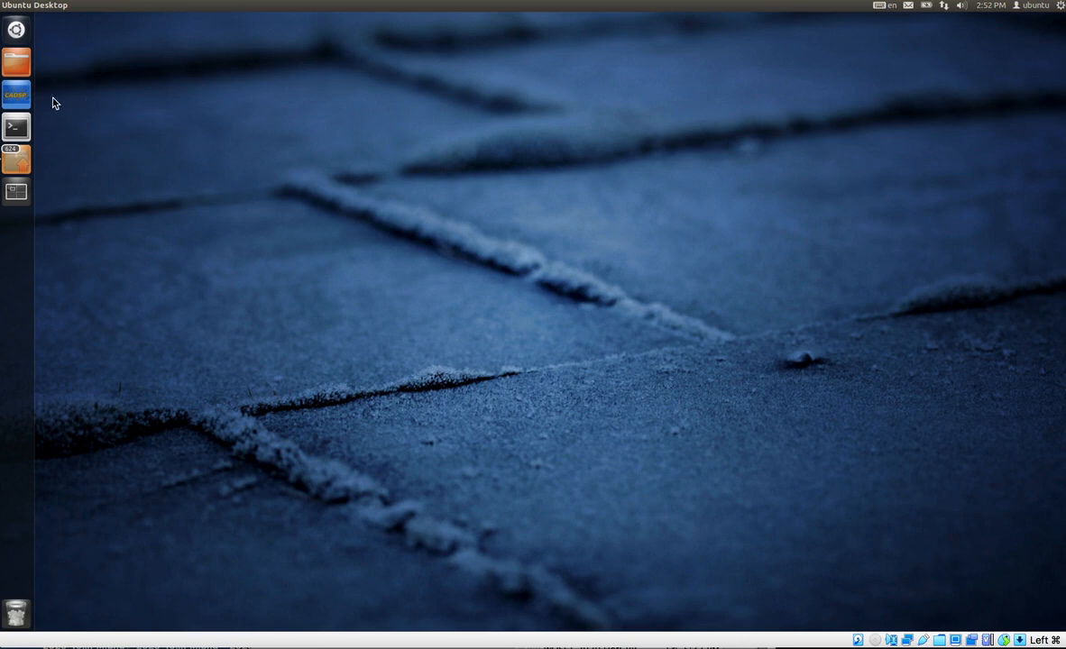
pyautogui.moveTo(119, 151)
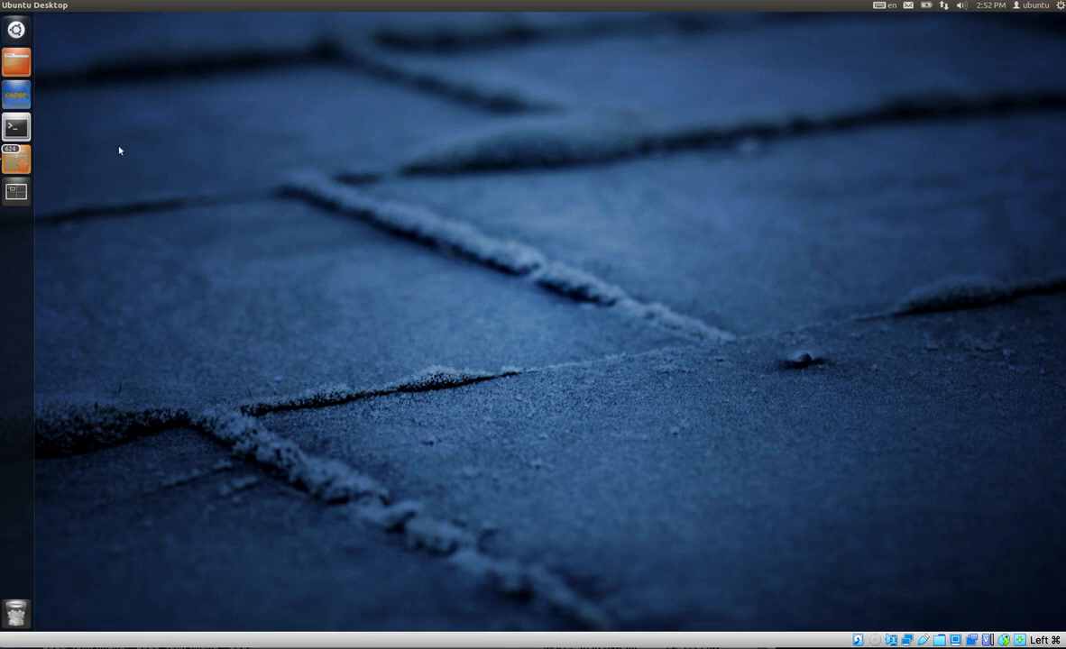
pyautogui.moveTo(58, 106)
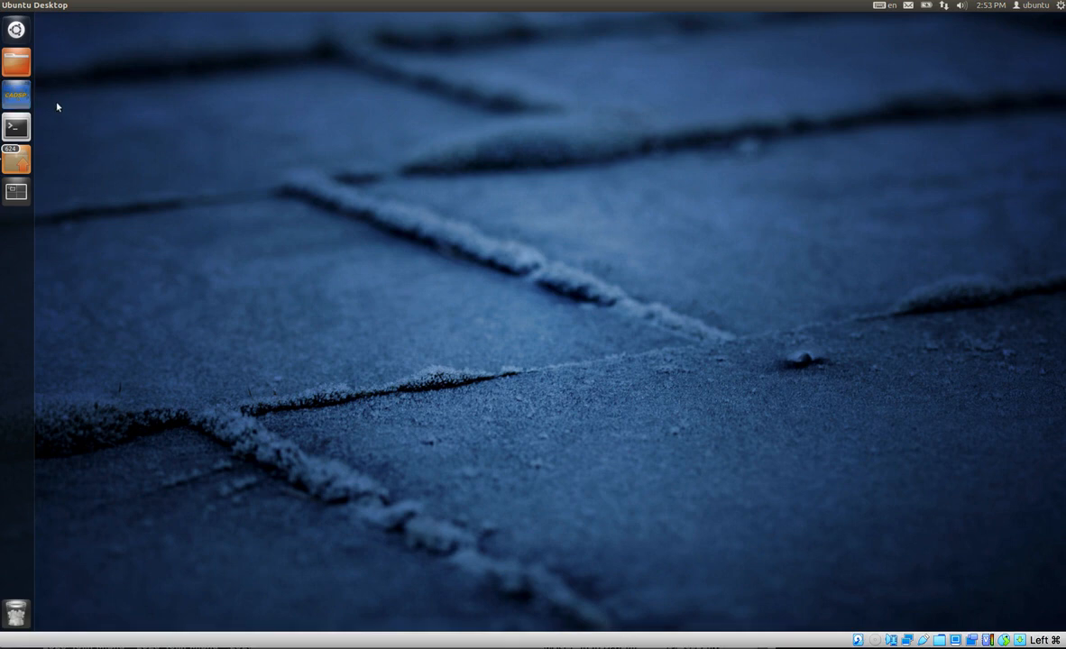
# Launch Scilab with the Rasp Design tool and place its panel right of the console
pyautogui.click(16, 193)
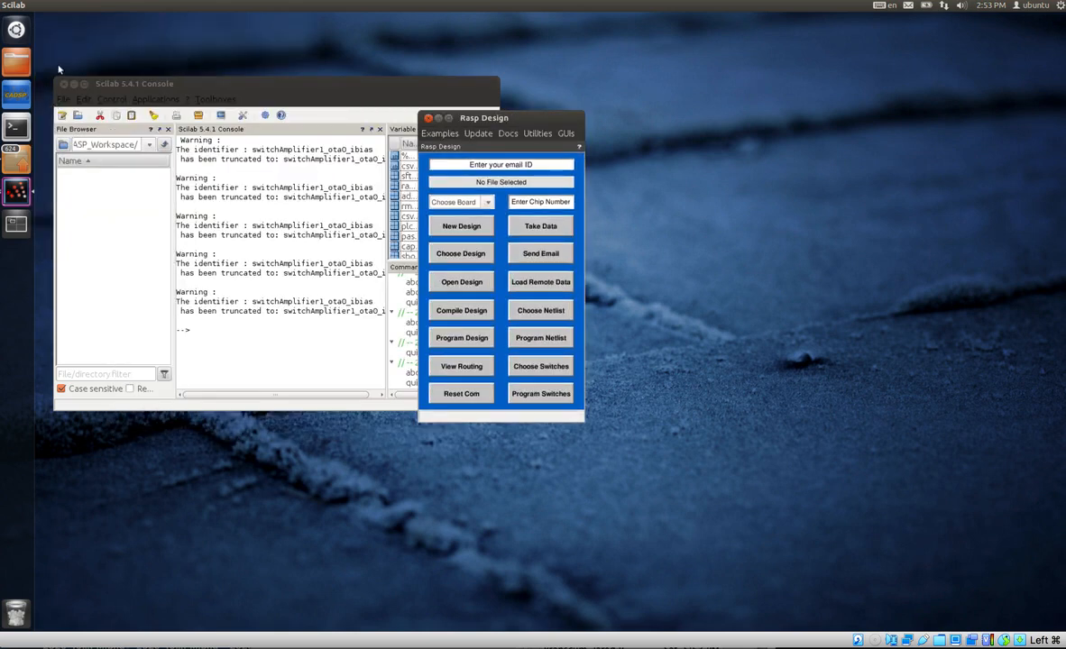
pyautogui.click(59, 173)
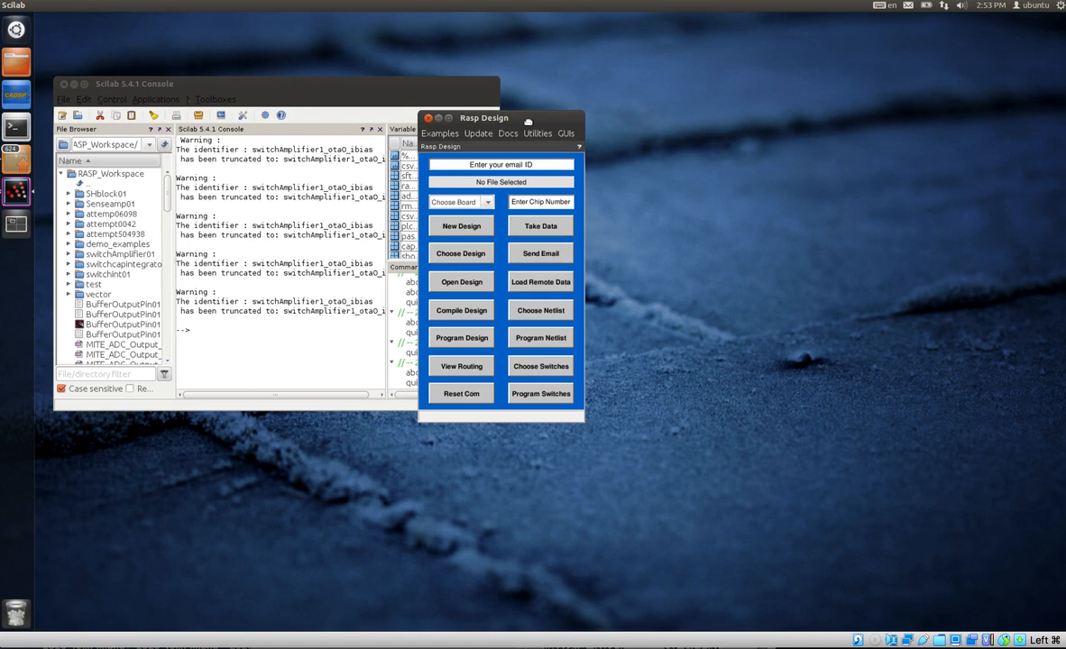
pyautogui.moveTo(483, 119); pyautogui.dragTo(589, 86)
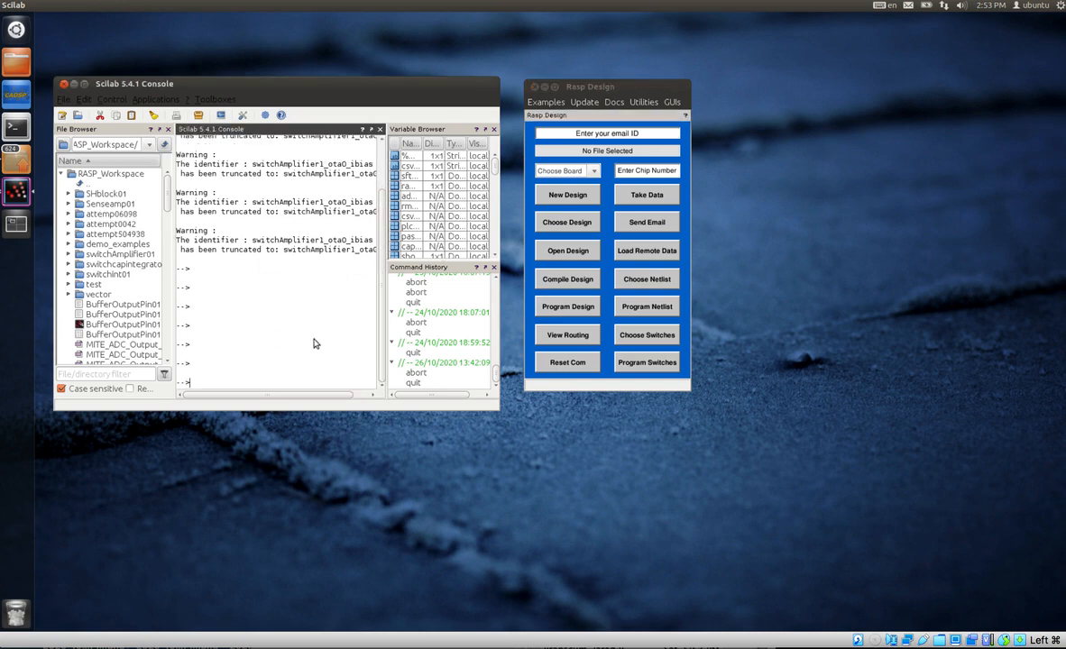
pyautogui.moveTo(328, 335)
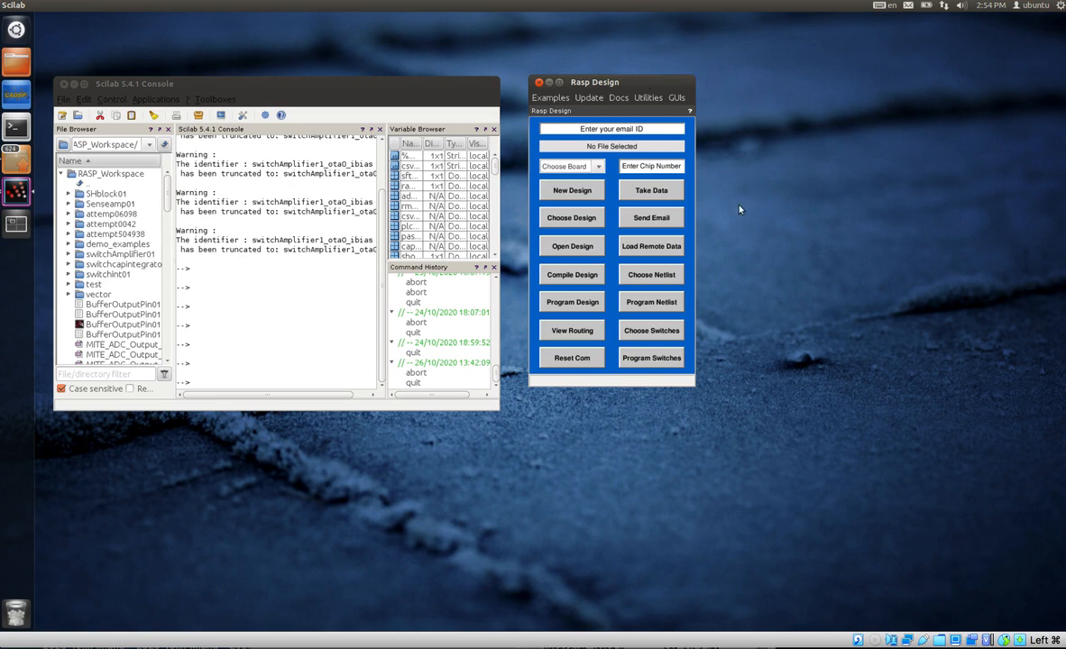
pyautogui.moveTo(602, 223)
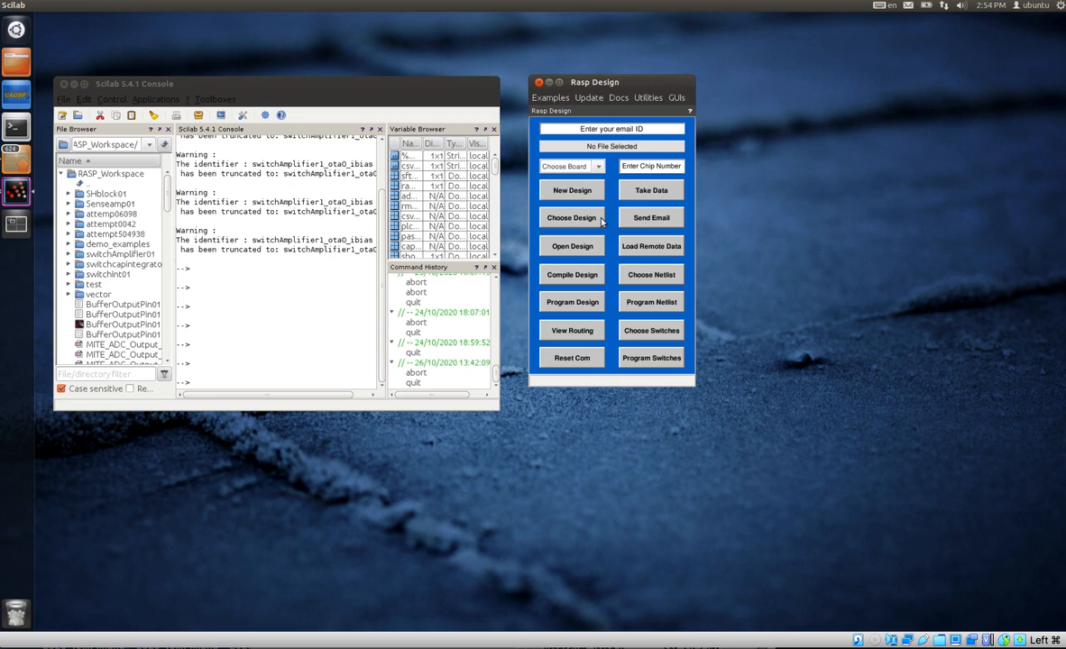
pyautogui.moveTo(587, 209)
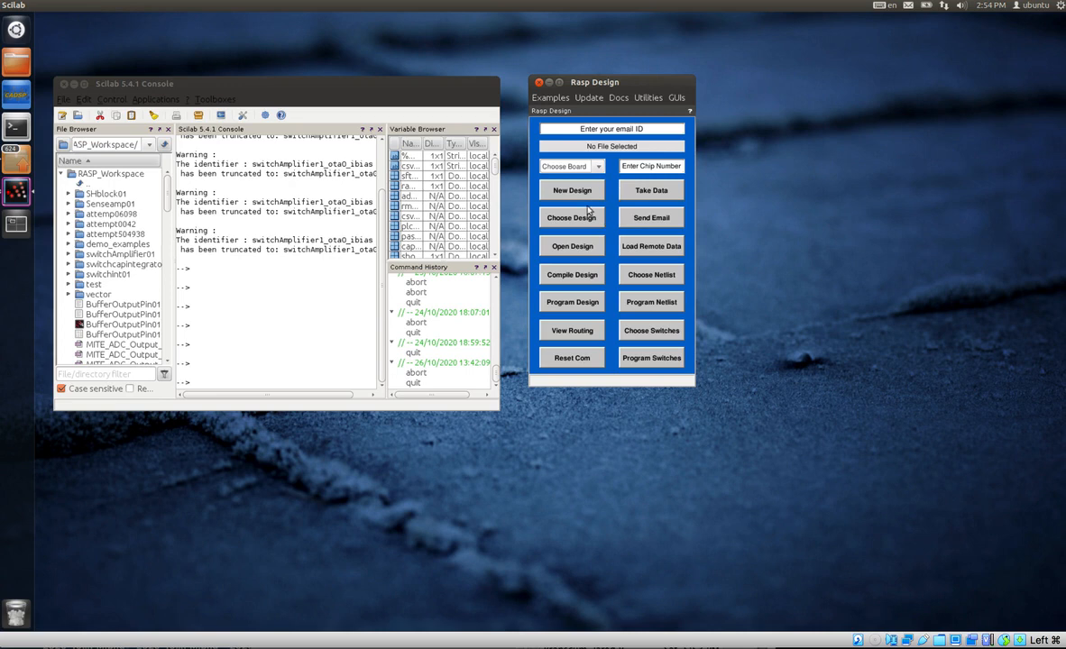
pyautogui.moveTo(579, 245)
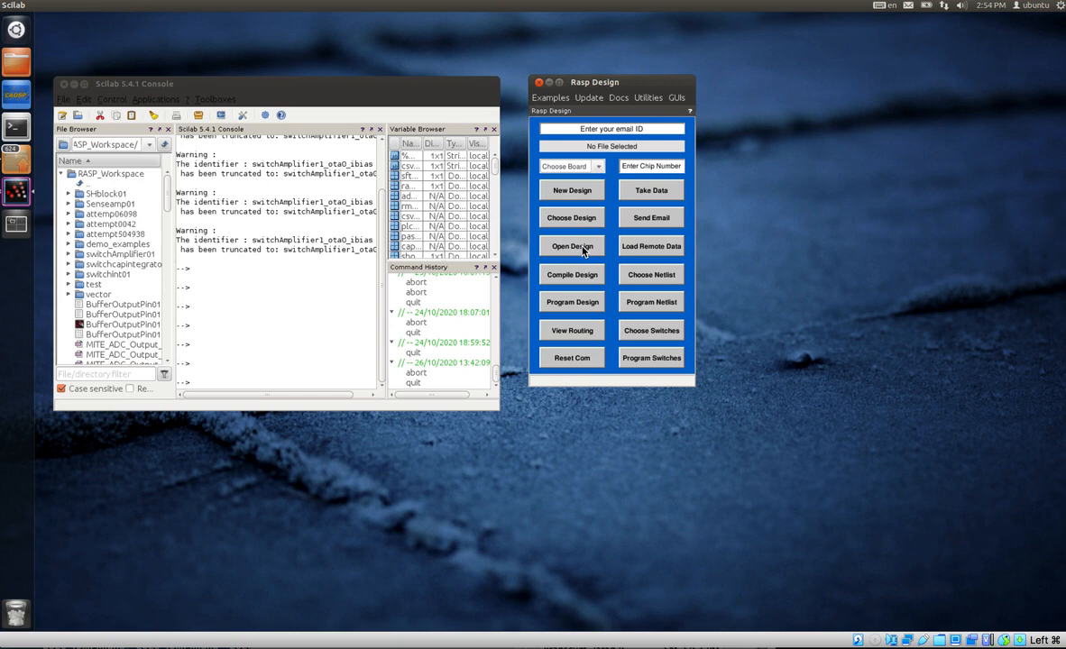
pyautogui.moveTo(595, 307)
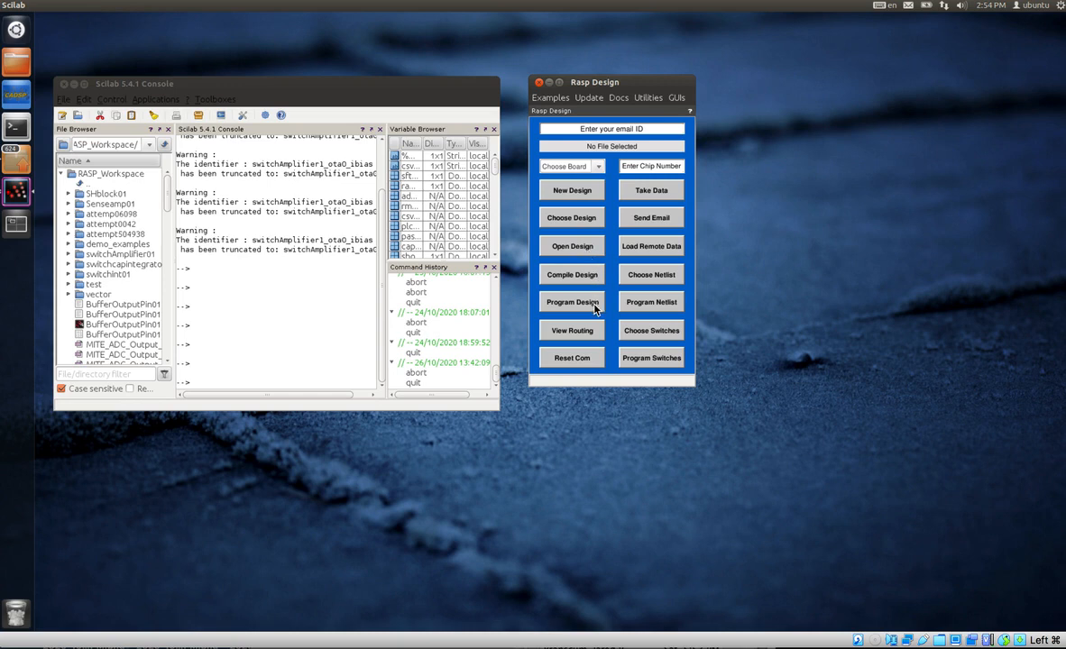
pyautogui.moveTo(650, 190)
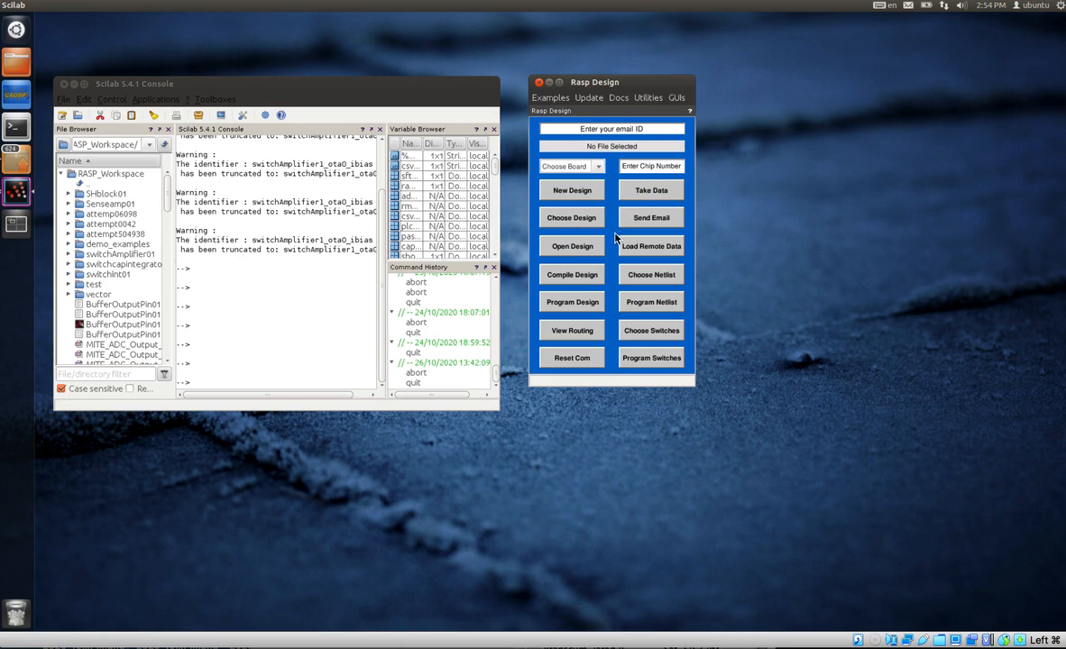
pyautogui.moveTo(619, 340)
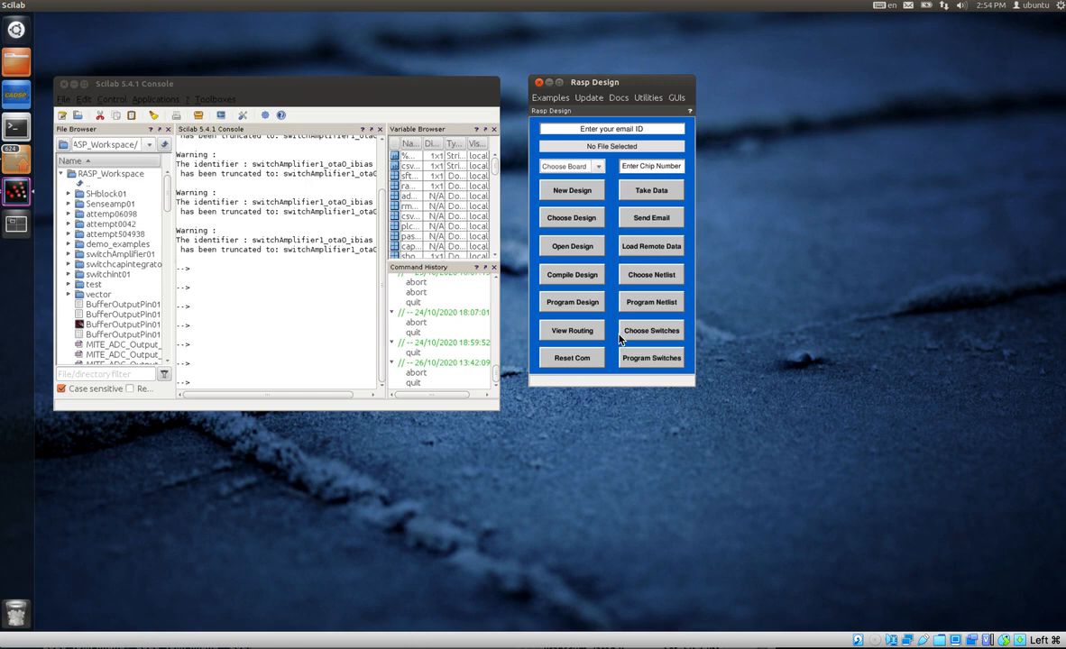
# Select the 3.0 A board and enter chip number 89 in Rasp Design
pyautogui.click(572, 166)
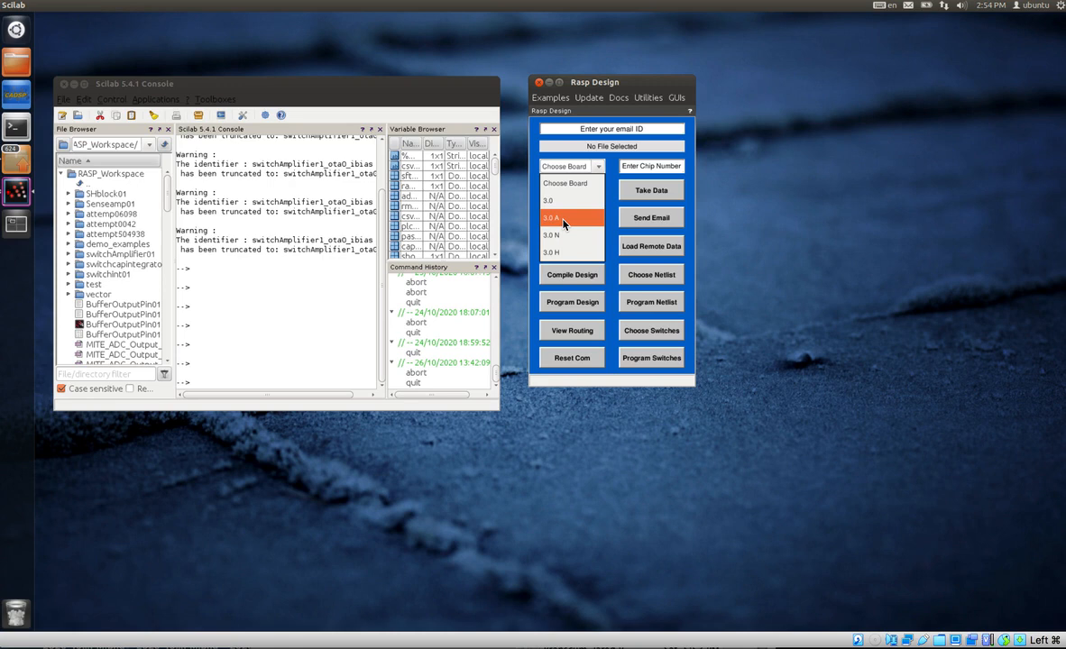
pyautogui.click(551, 218)
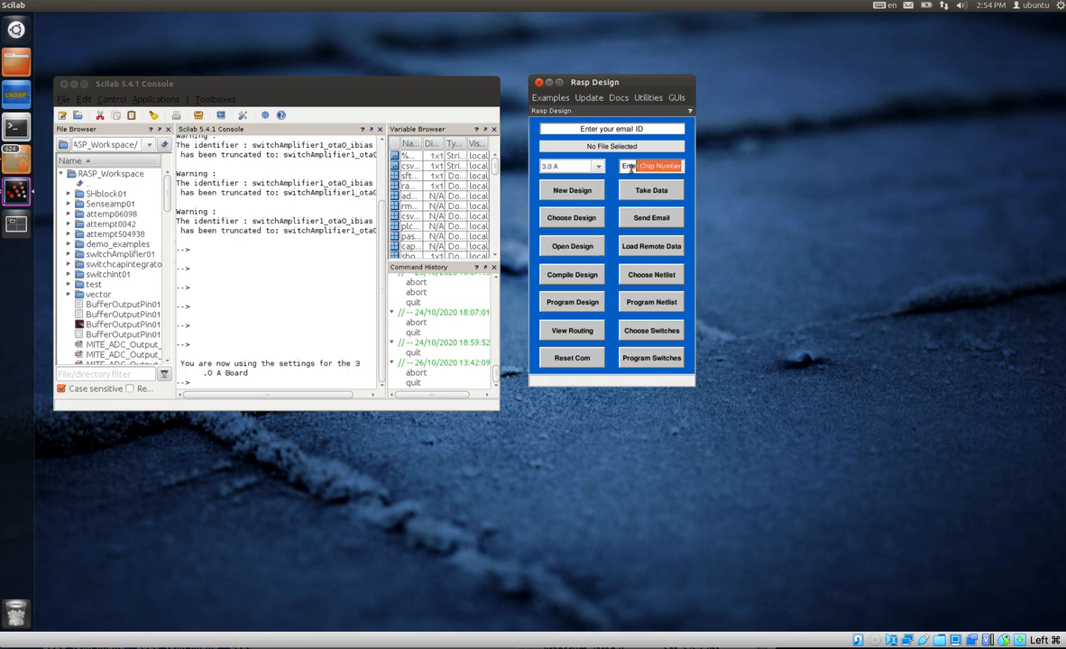
pyautogui.write('89')
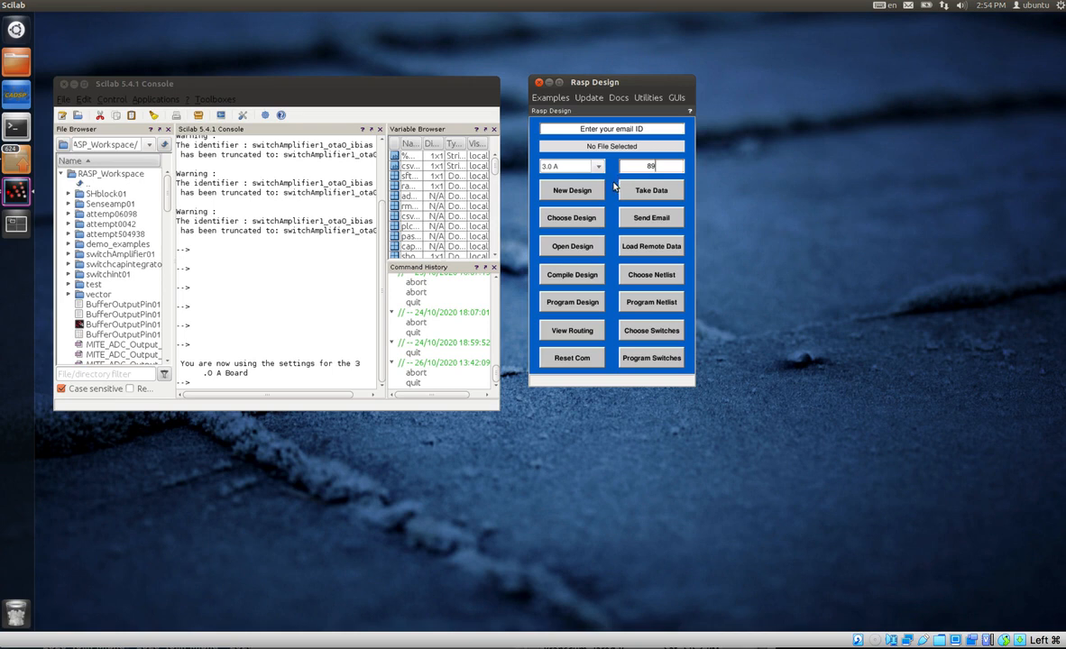
pyautogui.moveTo(544, 118)
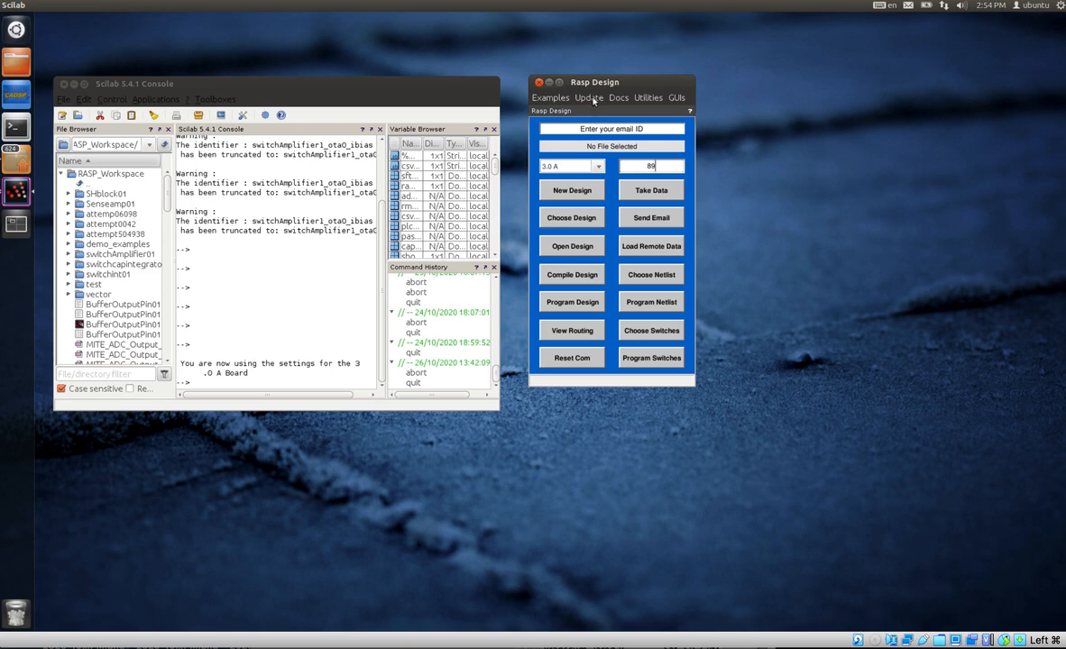
pyautogui.click(588, 98)
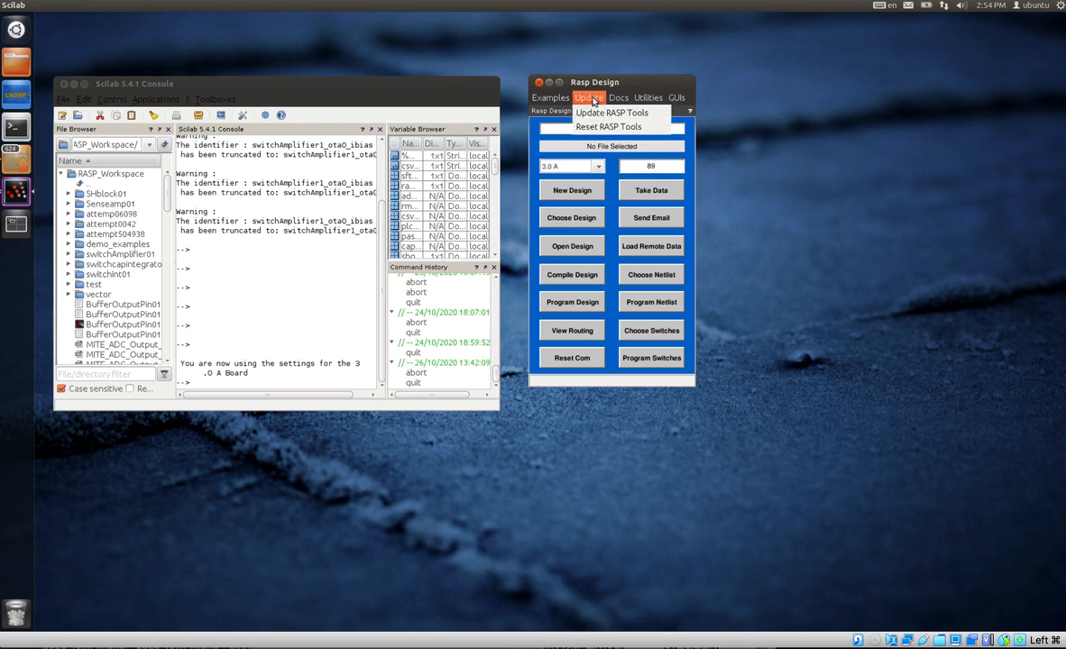
pyautogui.moveTo(607, 126)
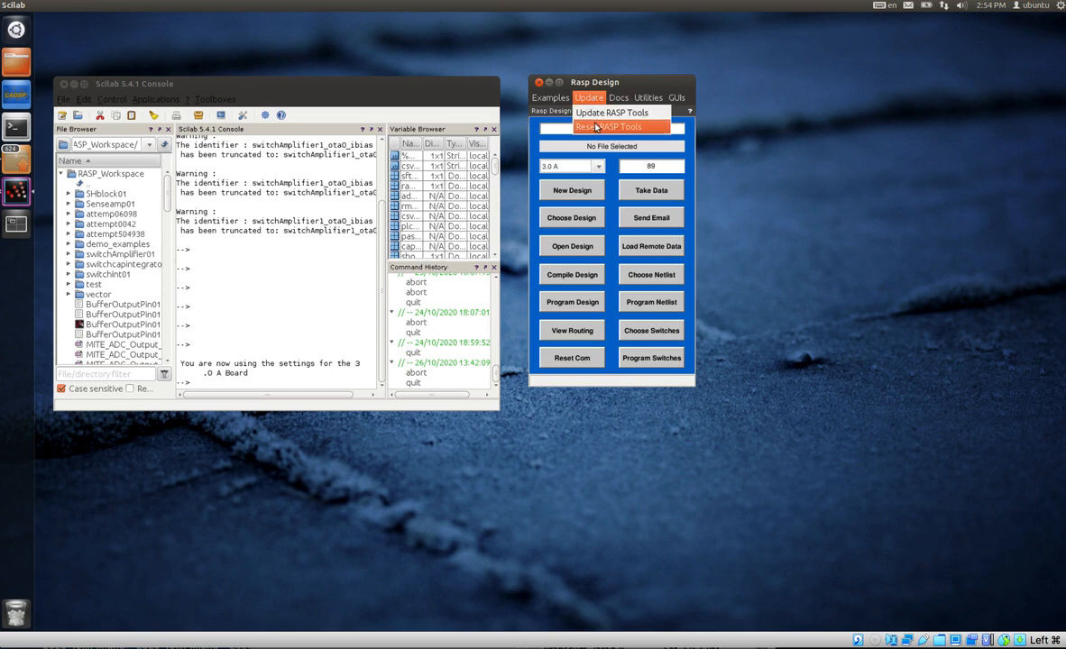
pyautogui.moveTo(595, 100)
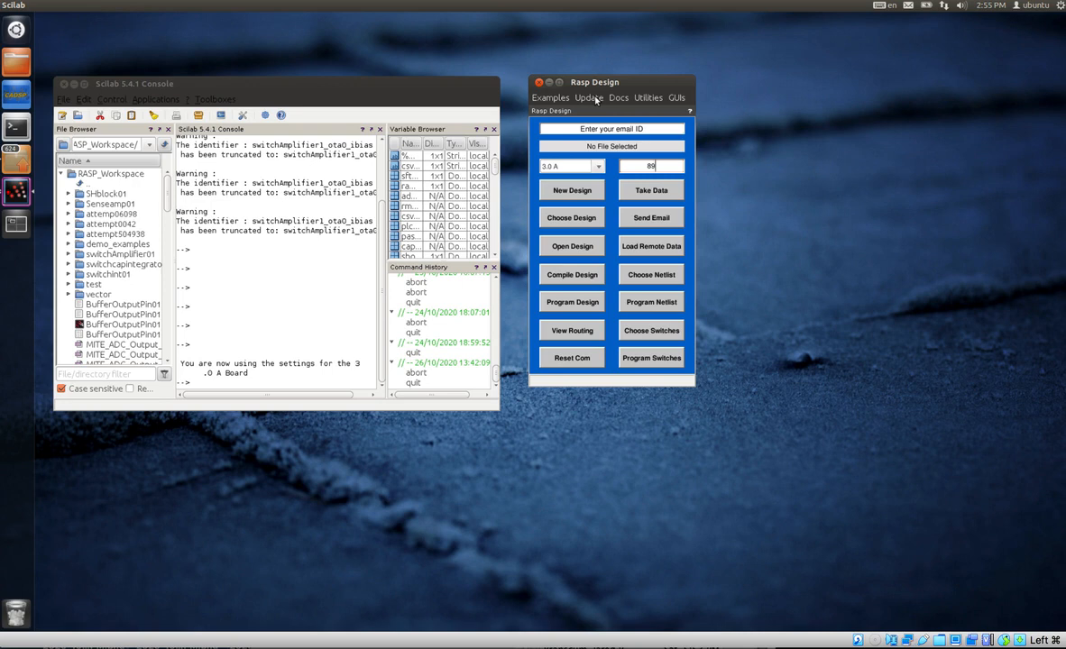
pyautogui.moveTo(620, 99)
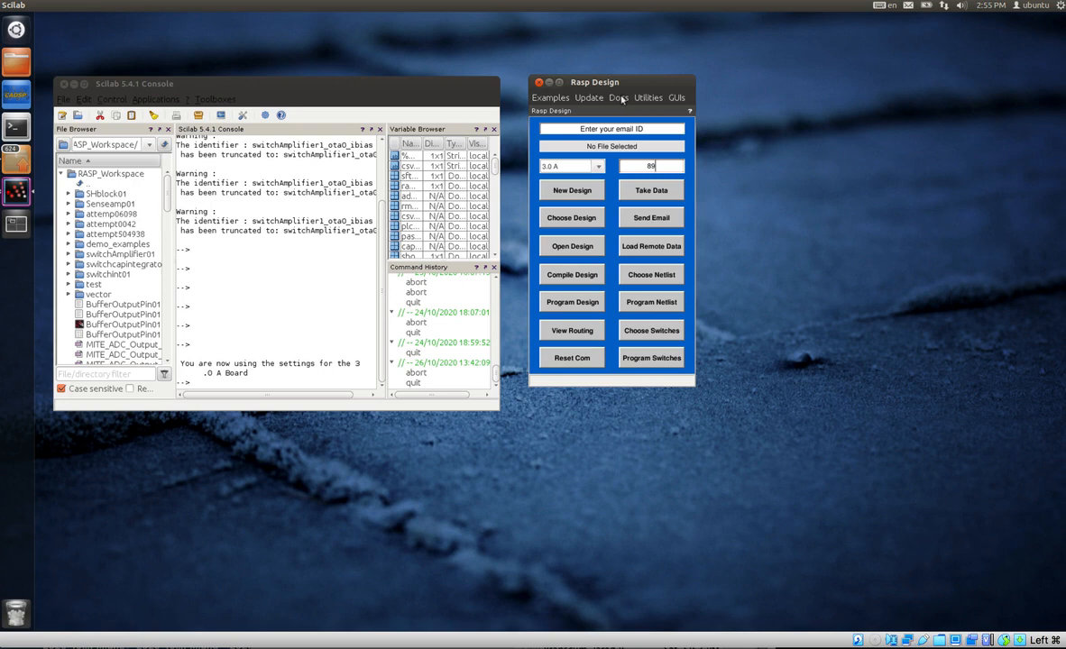
pyautogui.click(617, 97)
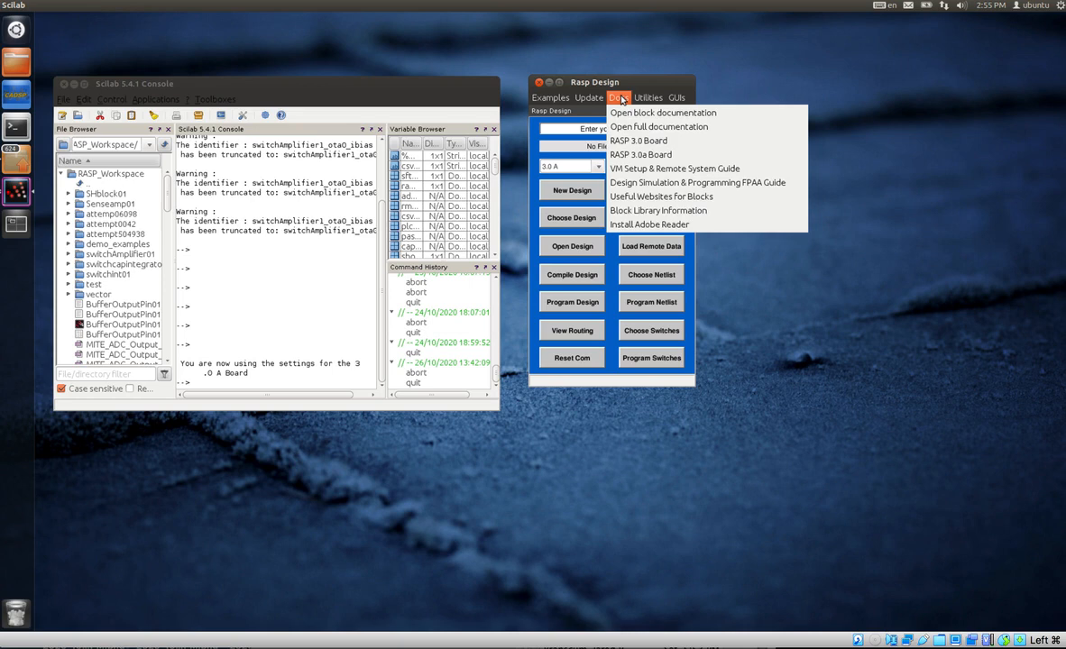
pyautogui.click(648, 97)
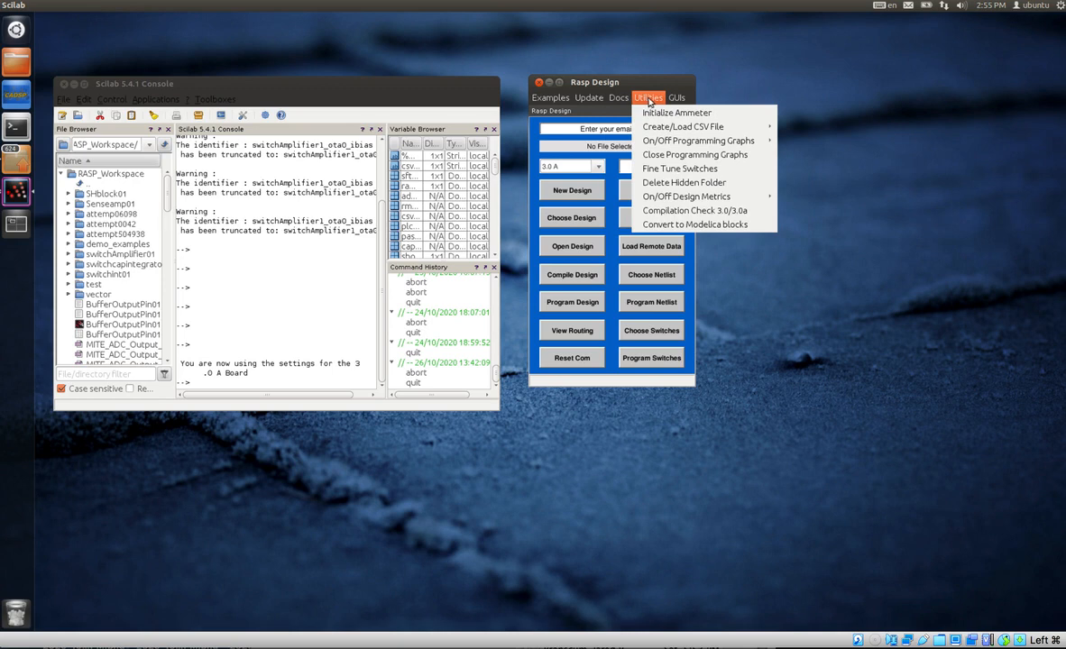
pyautogui.click(676, 98)
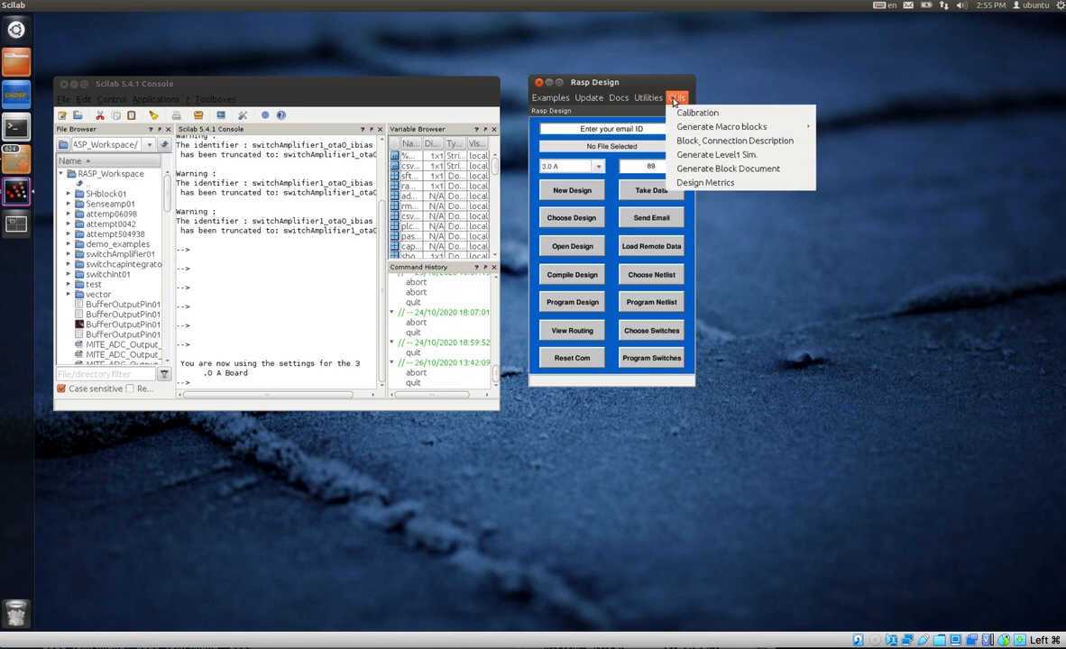
pyautogui.moveTo(696, 112)
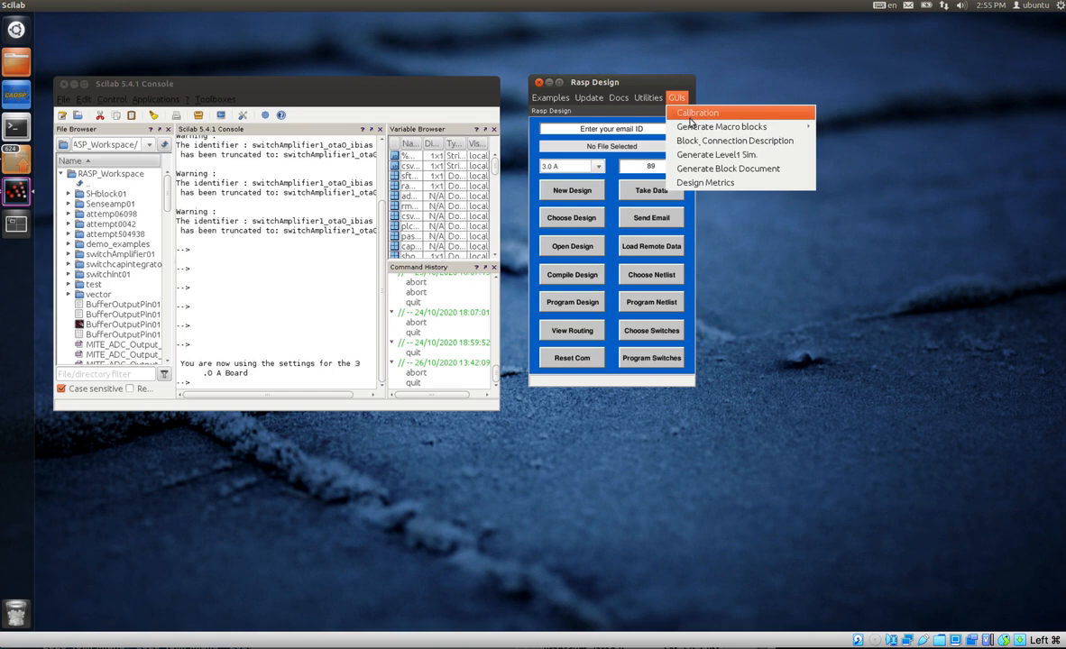
pyautogui.moveTo(722, 126)
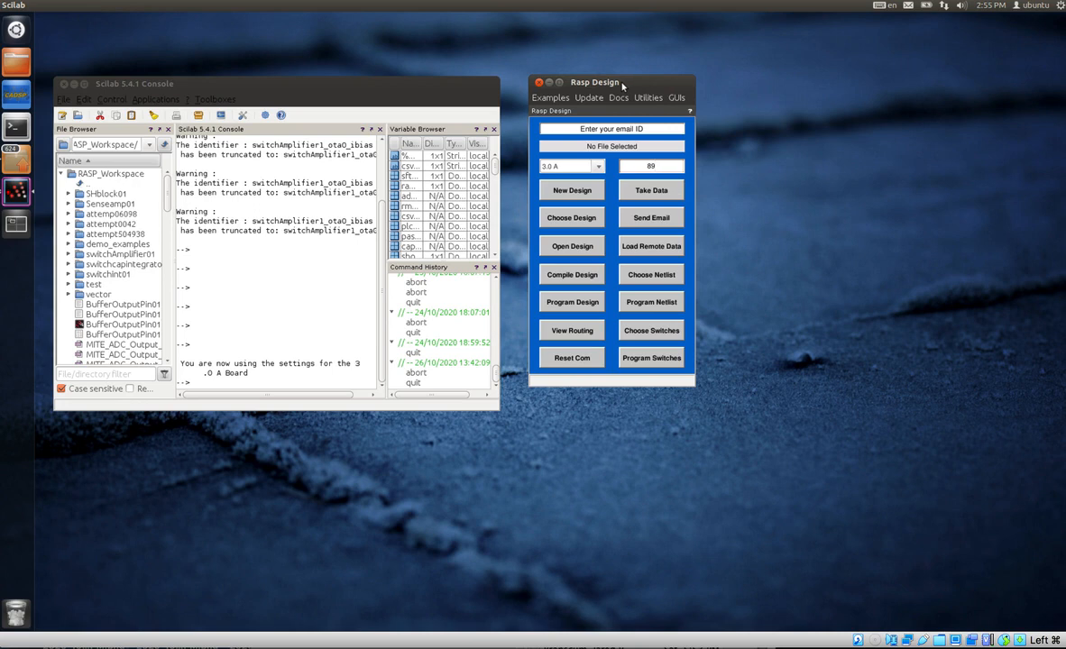
# Load the dac_adc_onchip diagram via Examples > On chip > DAC to ADC
pyautogui.click(549, 98)
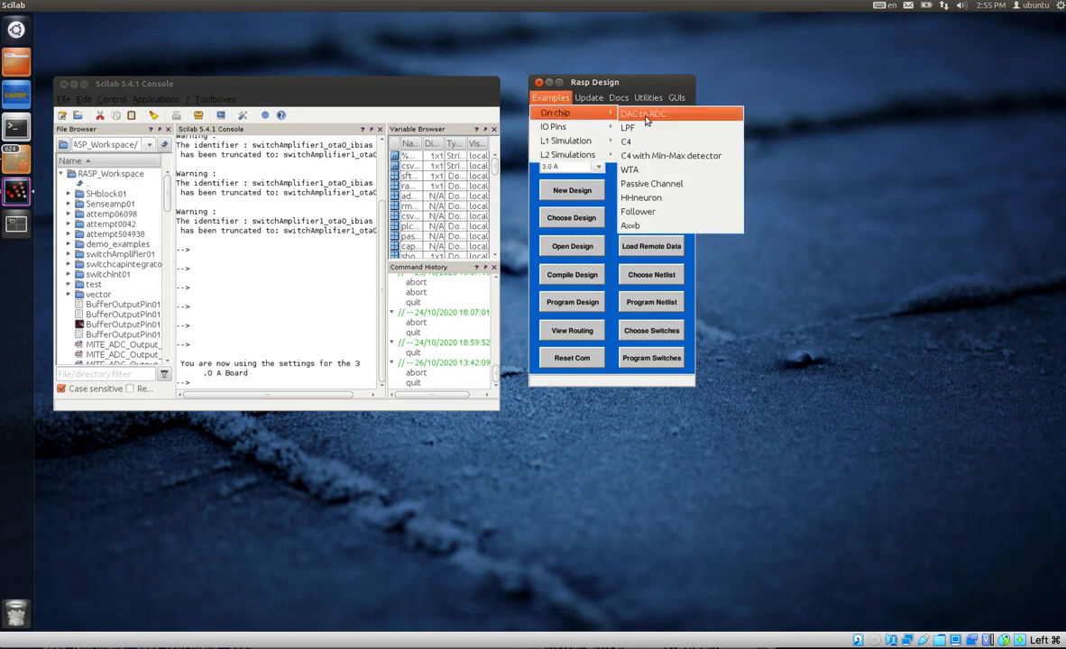
pyautogui.click(643, 113)
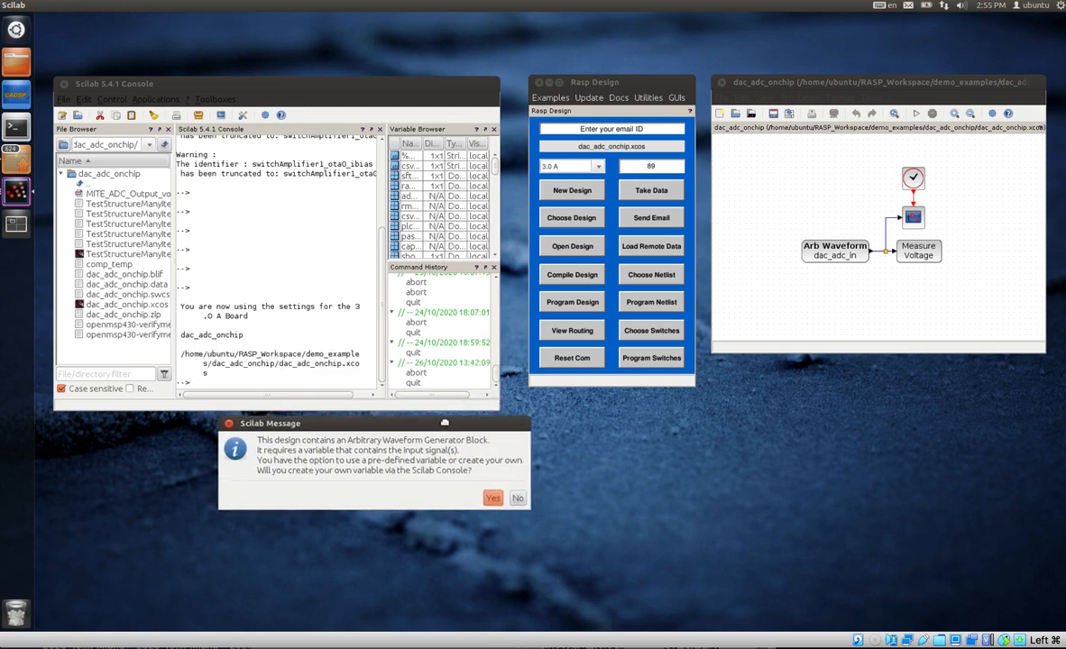
pyautogui.moveTo(805, 360)
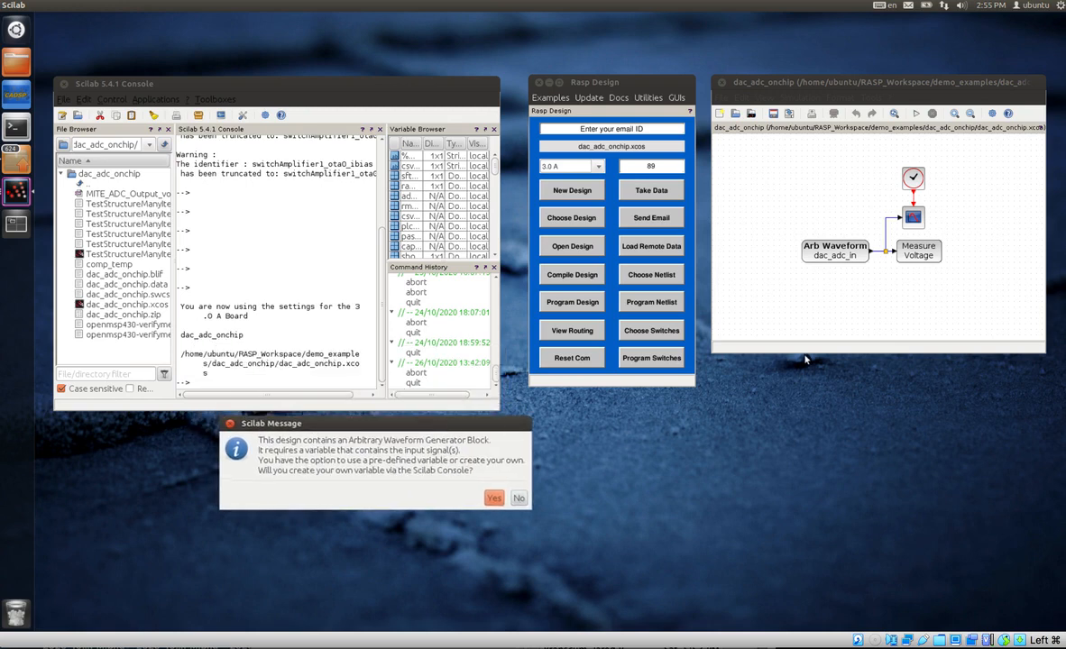
pyautogui.moveTo(293, 476)
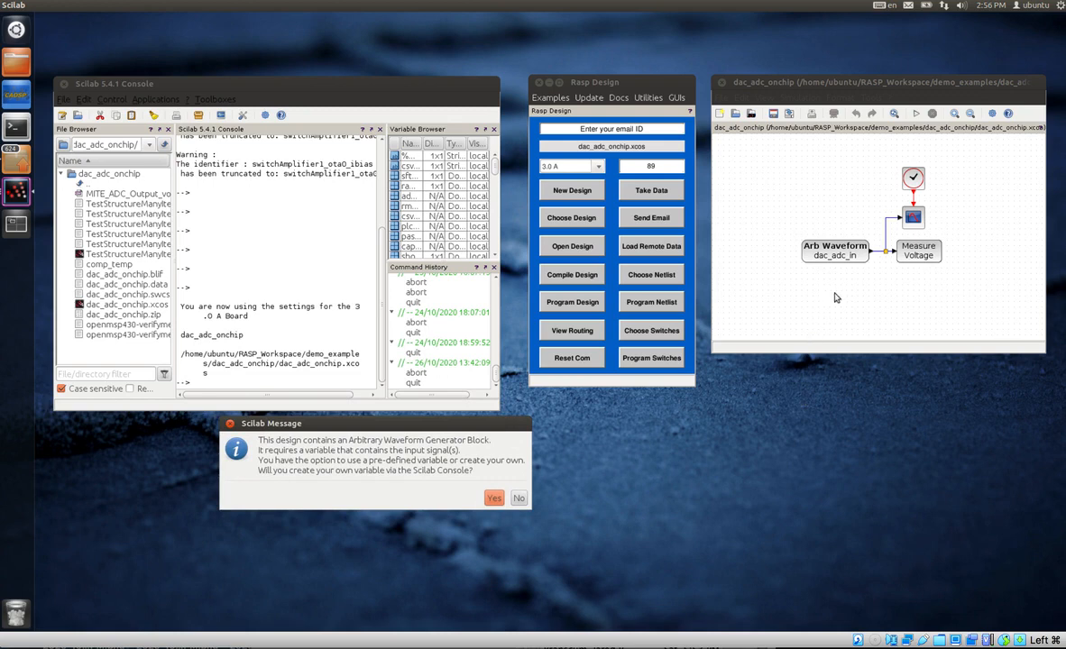
pyautogui.moveTo(787, 263)
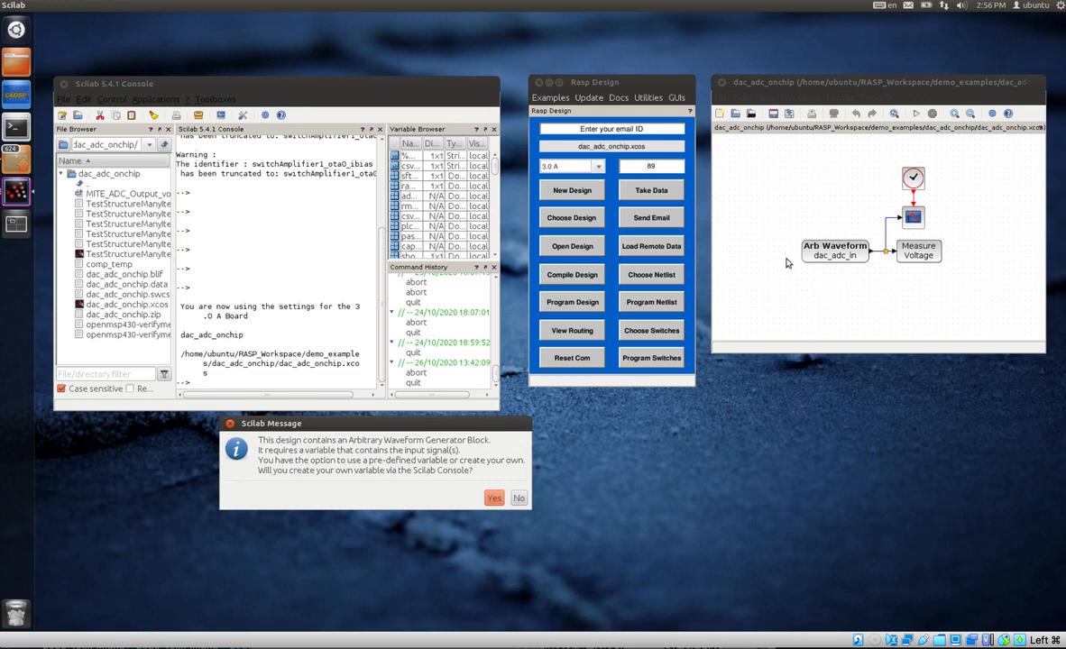
pyautogui.moveTo(918, 264)
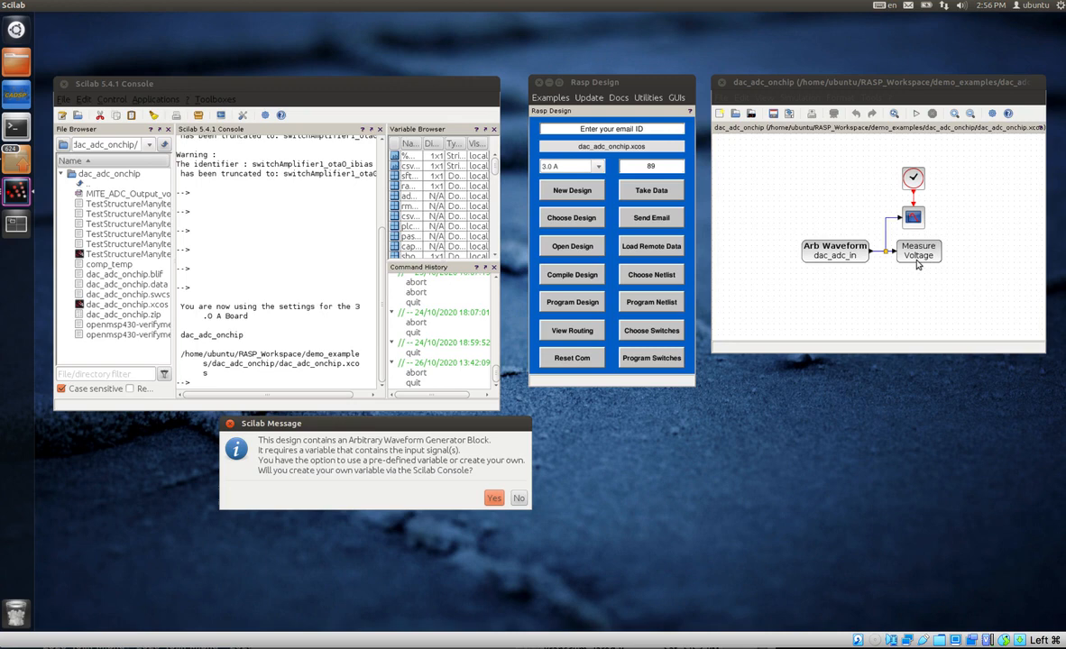
pyautogui.moveTo(908, 270)
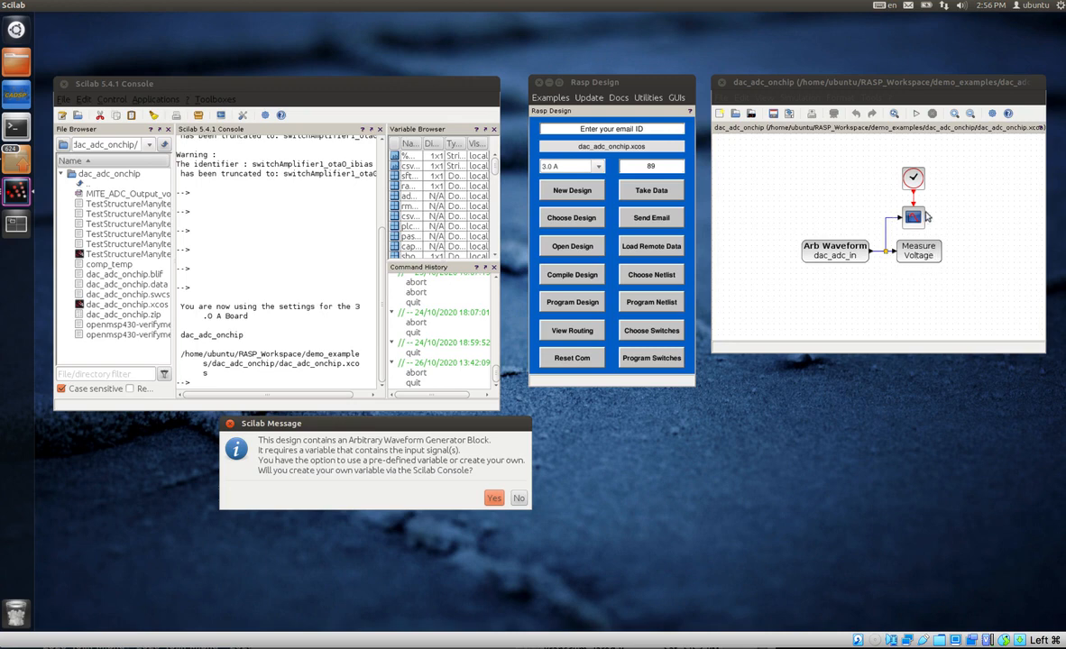
pyautogui.moveTo(813, 280)
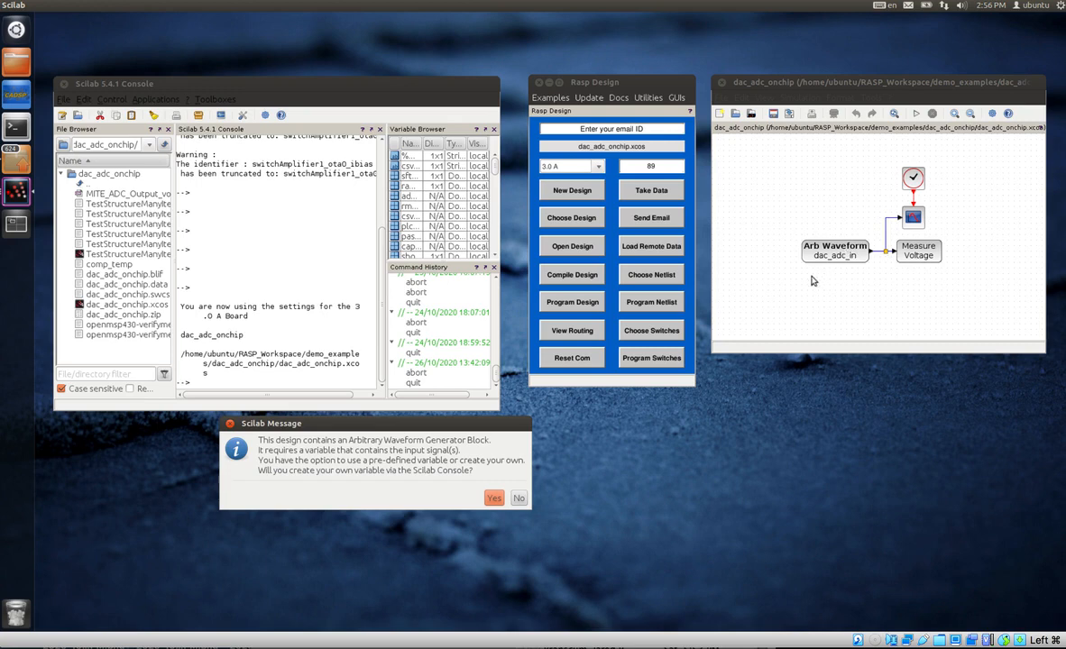
pyautogui.moveTo(755, 326)
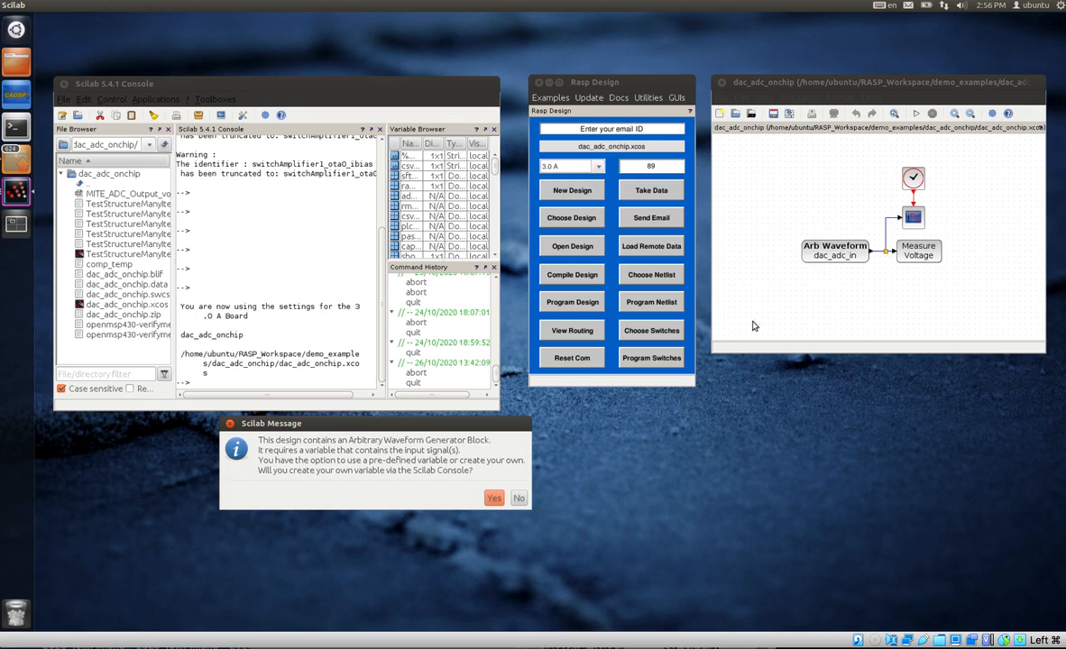
pyautogui.moveTo(500, 428)
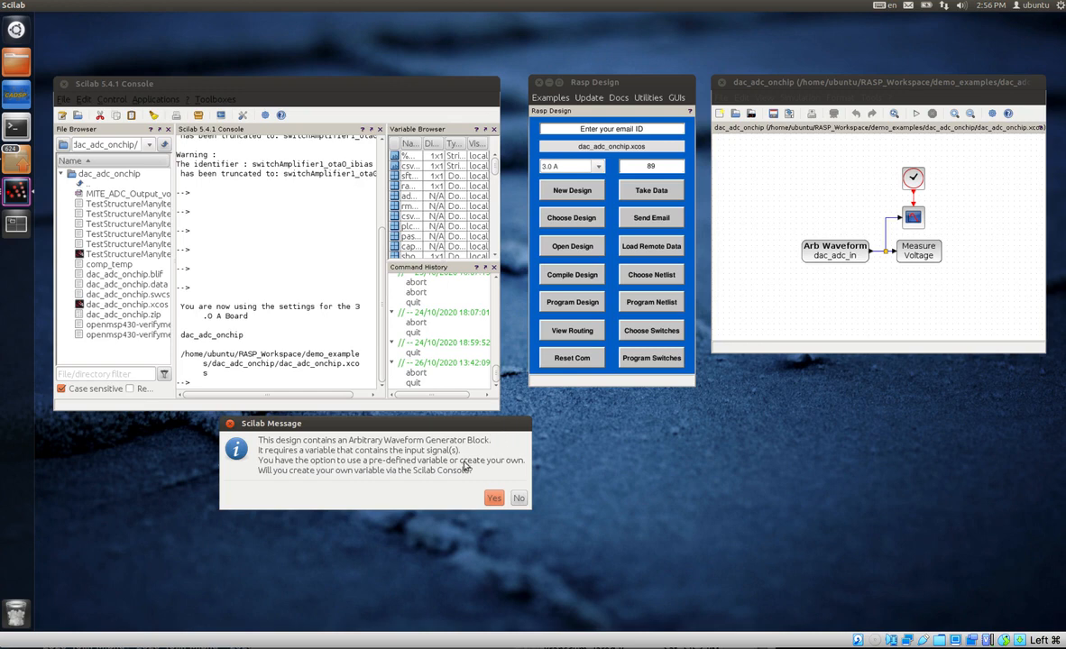
pyautogui.moveTo(448, 478)
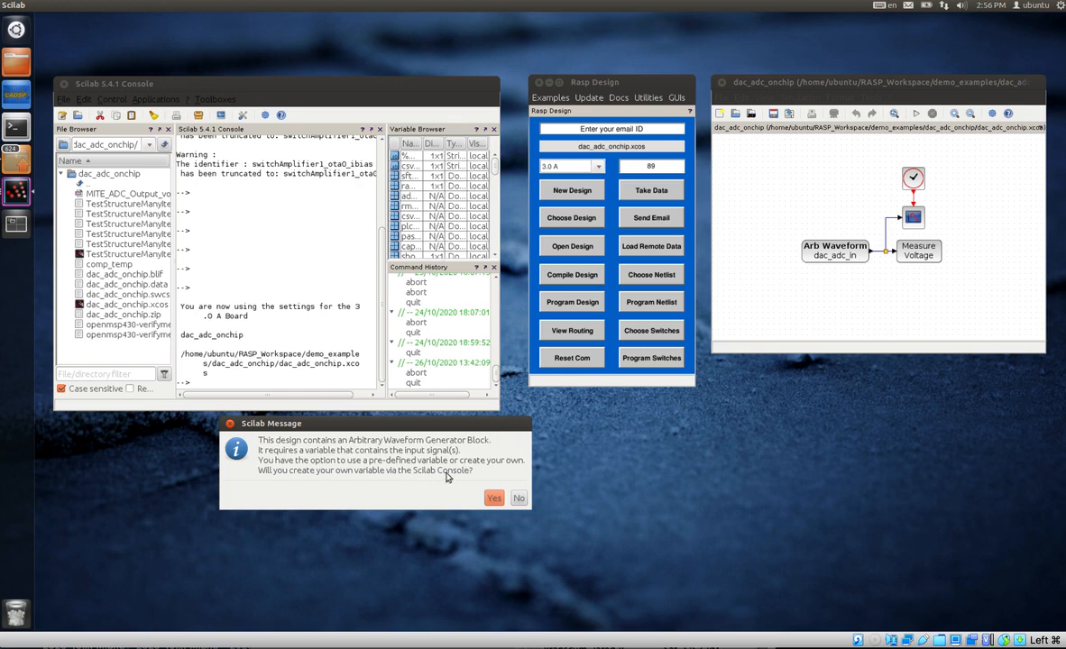
pyautogui.moveTo(476, 477)
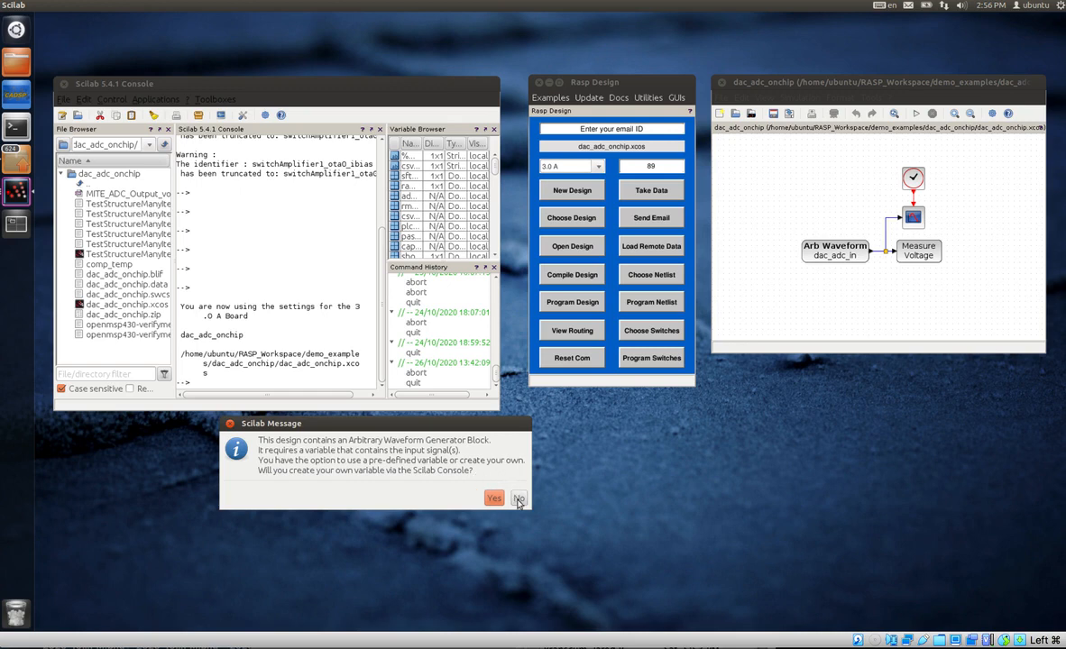
# Answer No to the custom-variable prompt and open the Arb Waveform block's parameters
pyautogui.click(518, 499)
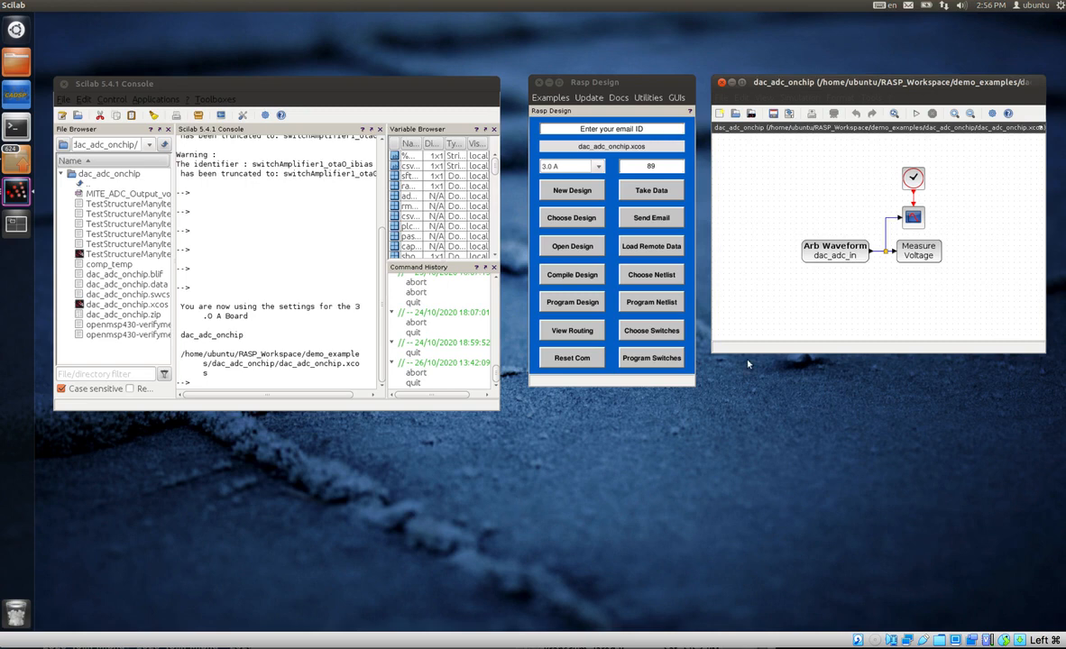
pyautogui.click(834, 248)
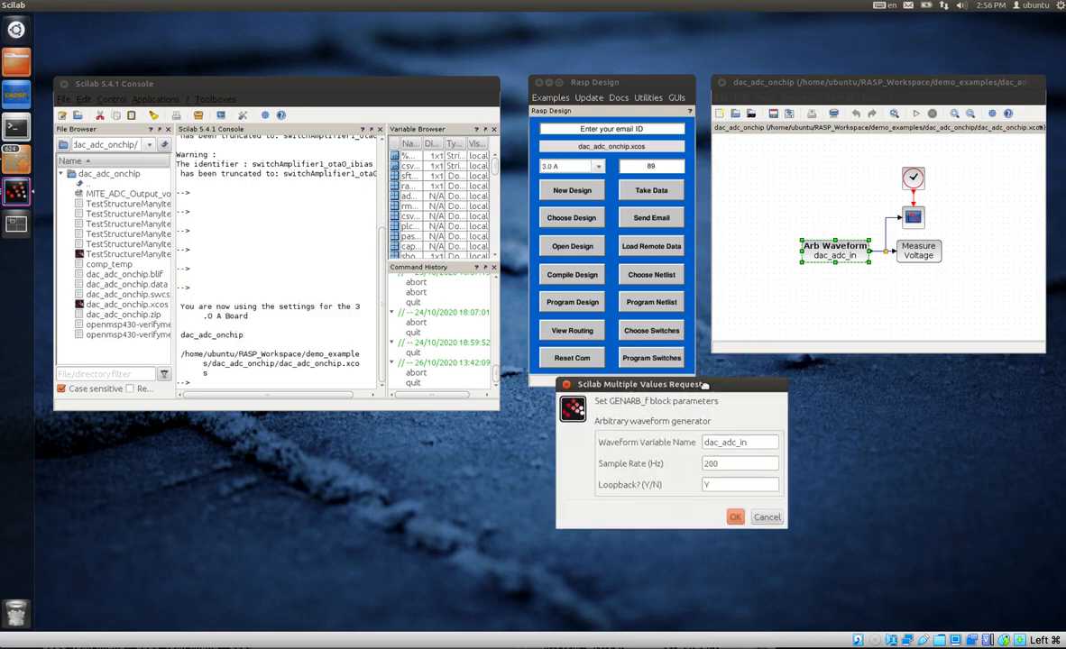
pyautogui.moveTo(640, 384); pyautogui.dragTo(809, 374)
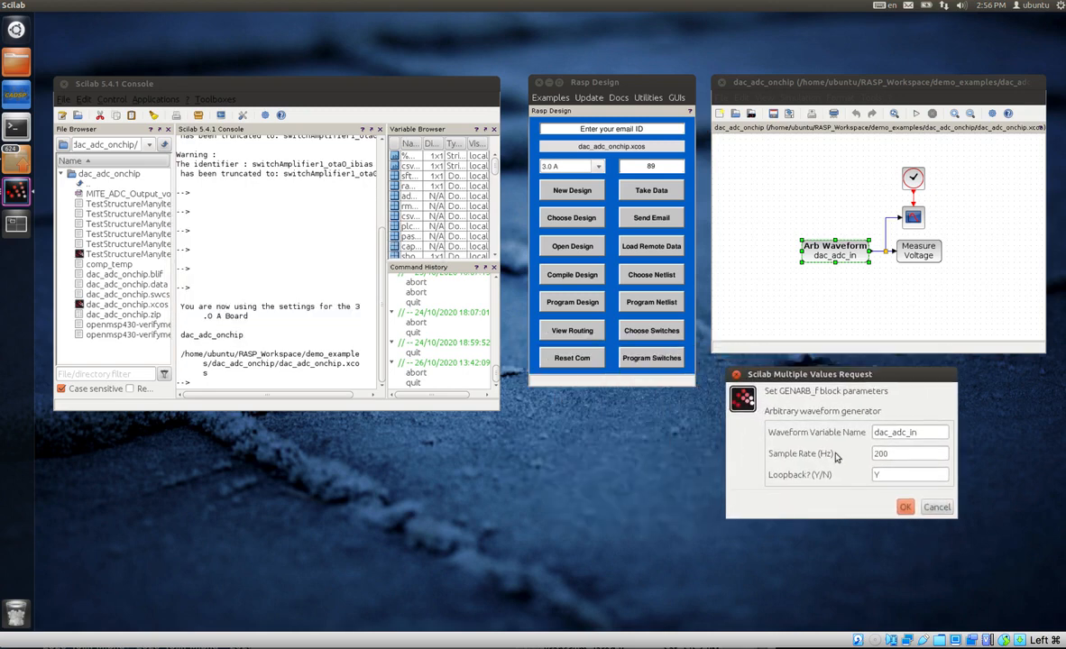
pyautogui.click(909, 453)
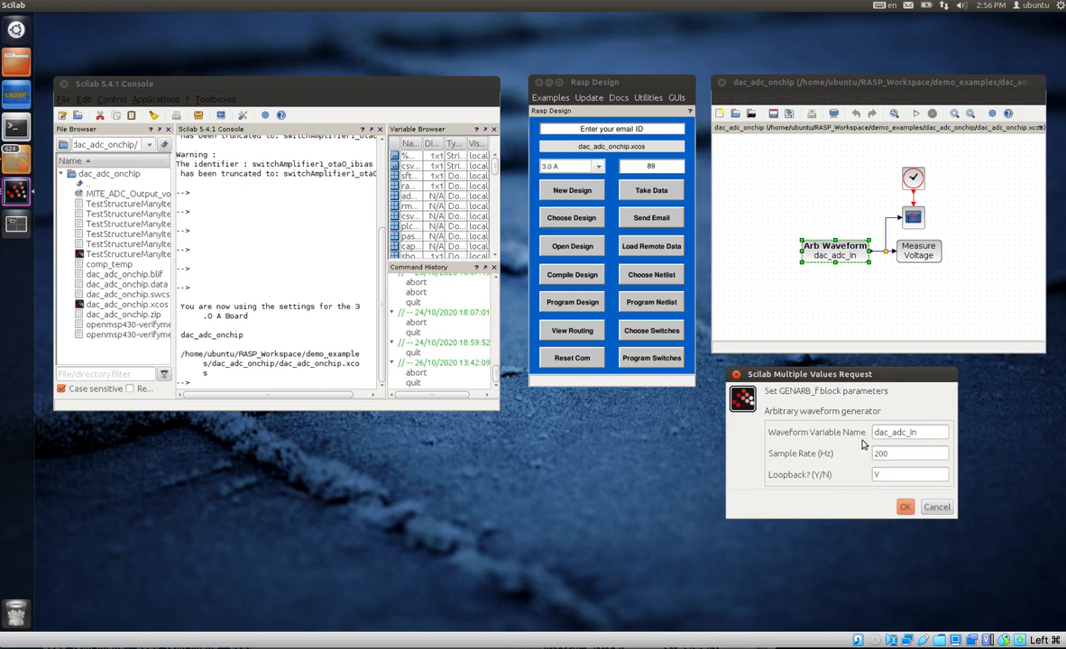
pyautogui.moveTo(342, 289)
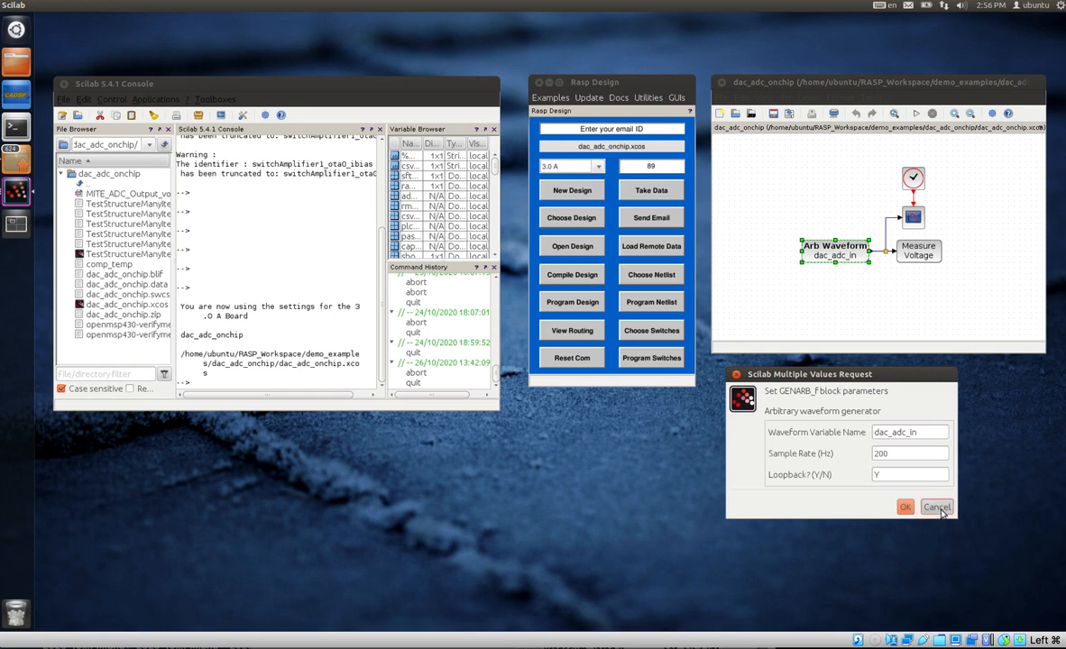
pyautogui.click(936, 506)
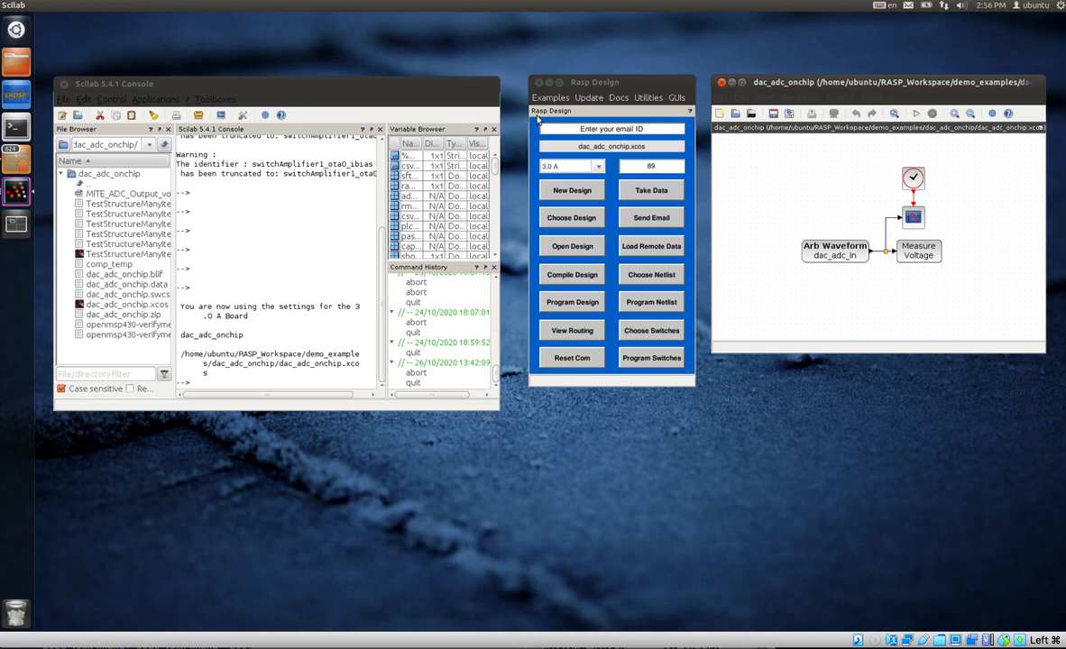
pyautogui.moveTo(580, 156)
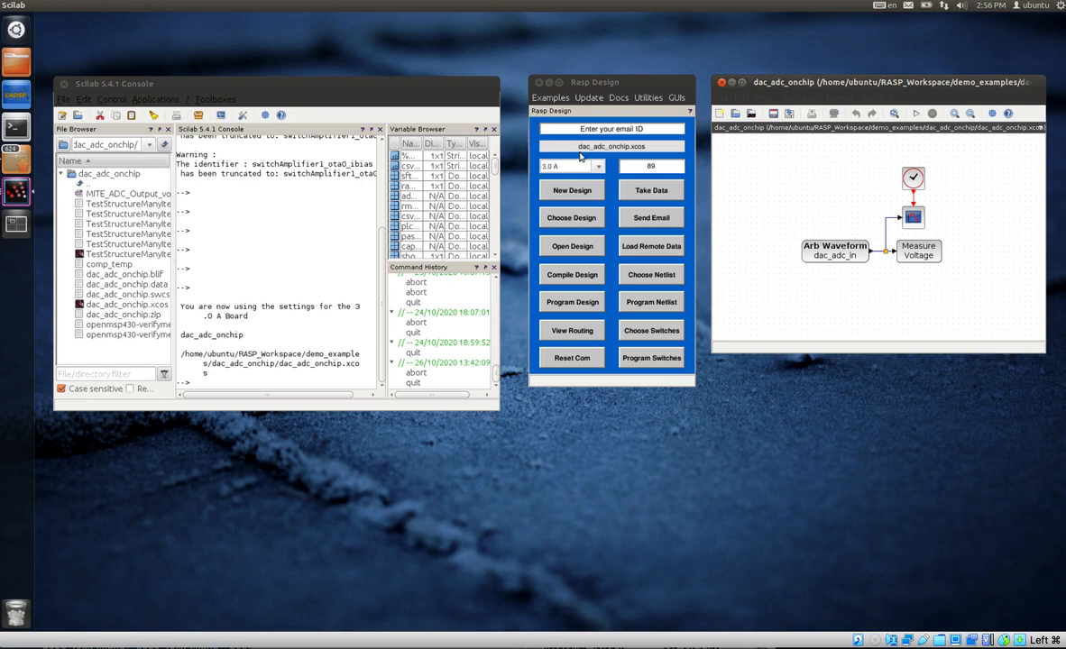
pyautogui.moveTo(613, 156)
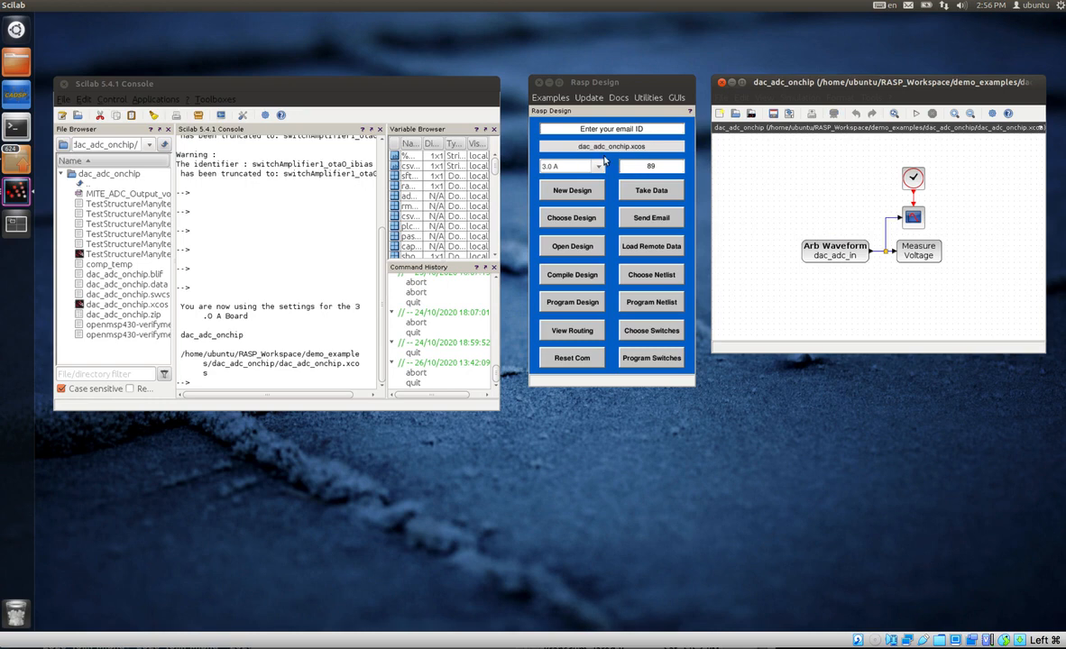
pyautogui.moveTo(619, 160)
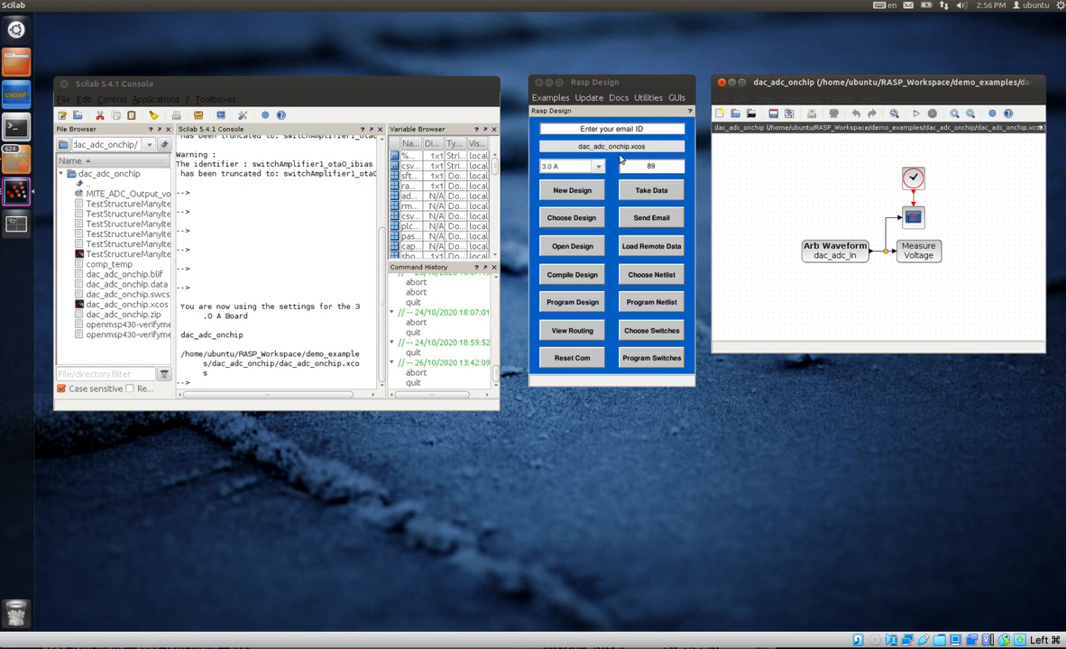
pyautogui.moveTo(523, 239)
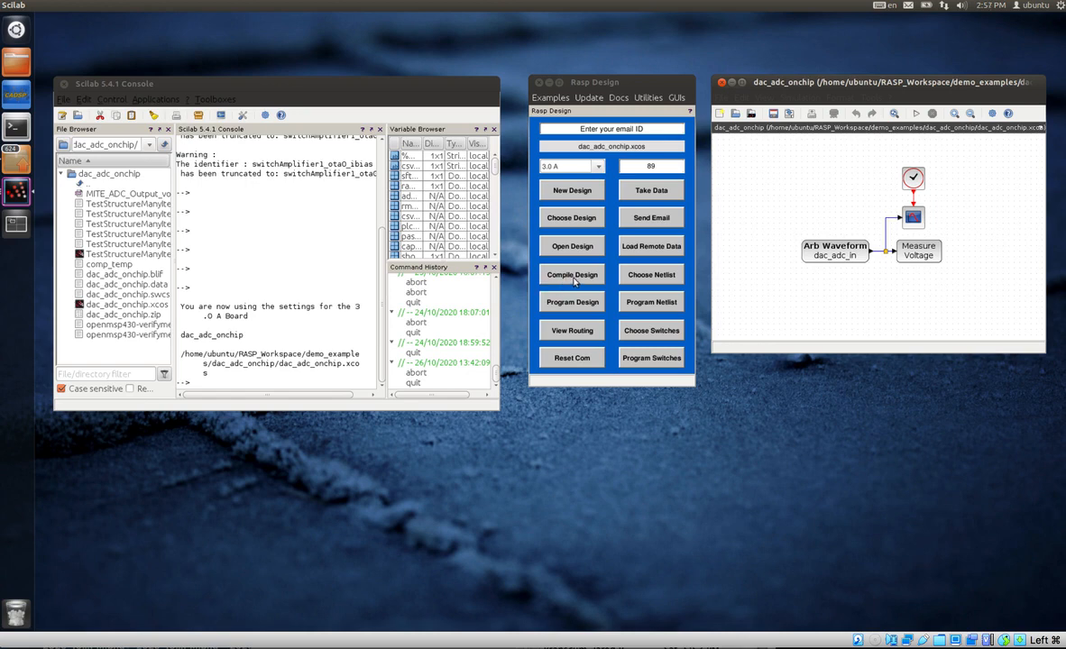
# Compile the dac_adc_onchip design until the console reports it ready to program
pyautogui.click(572, 274)
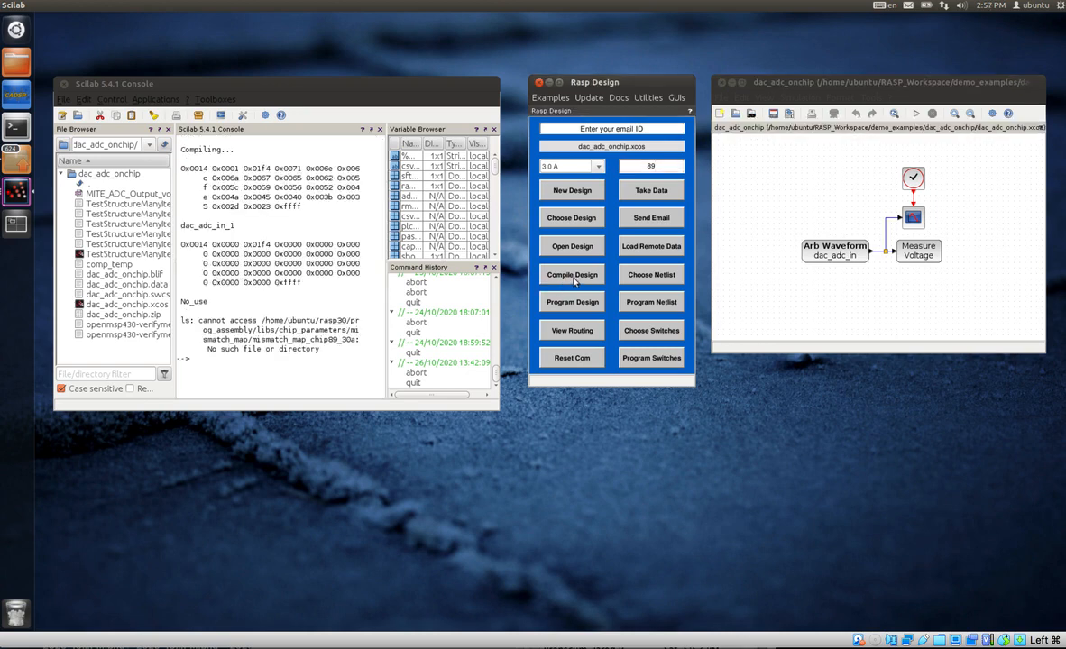
pyautogui.click(571, 275)
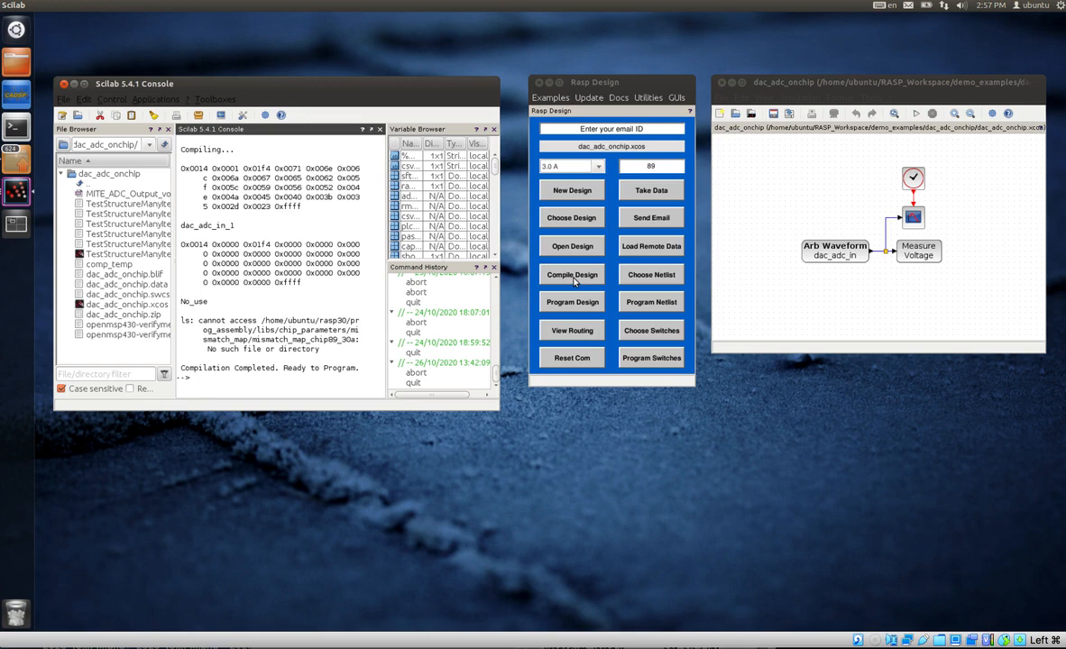
pyautogui.moveTo(378, 468)
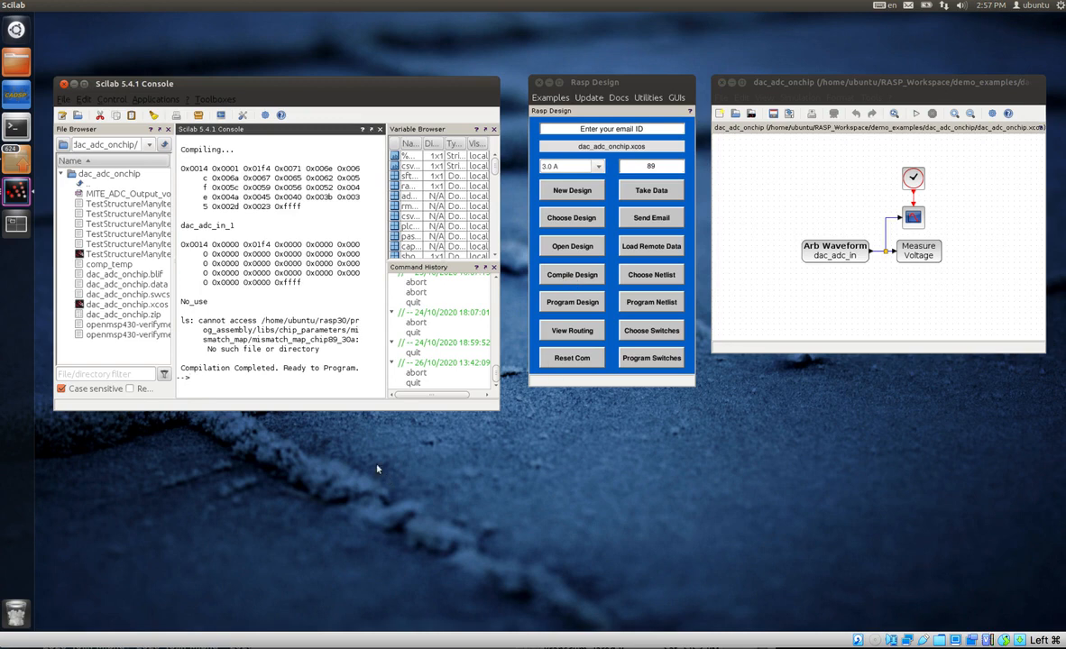
pyautogui.moveTo(280, 291)
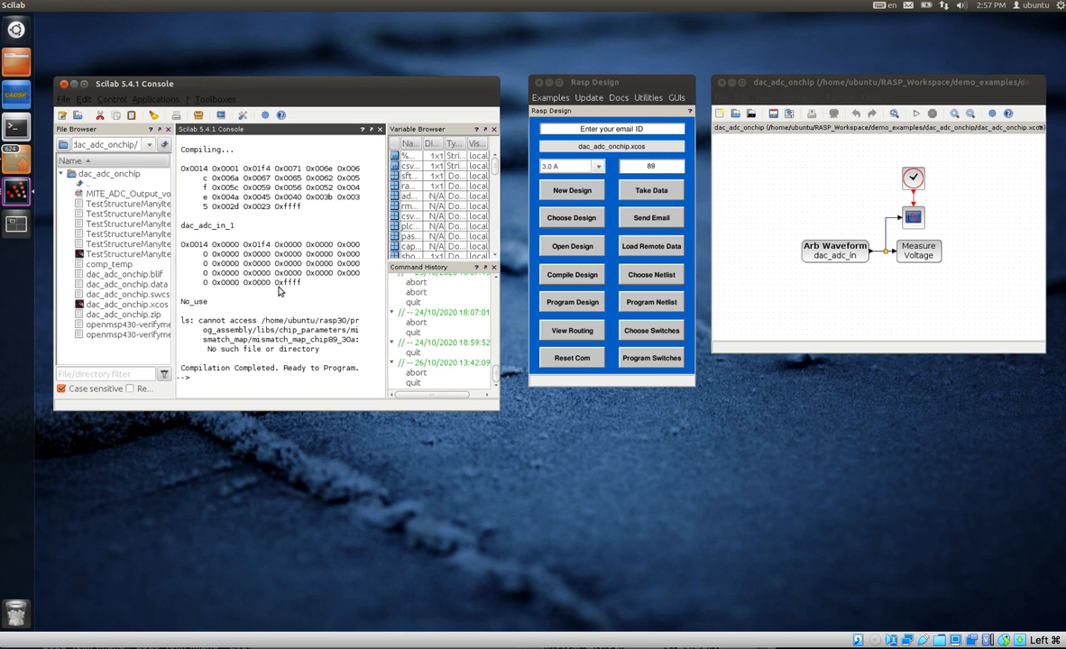
pyautogui.moveTo(290, 361)
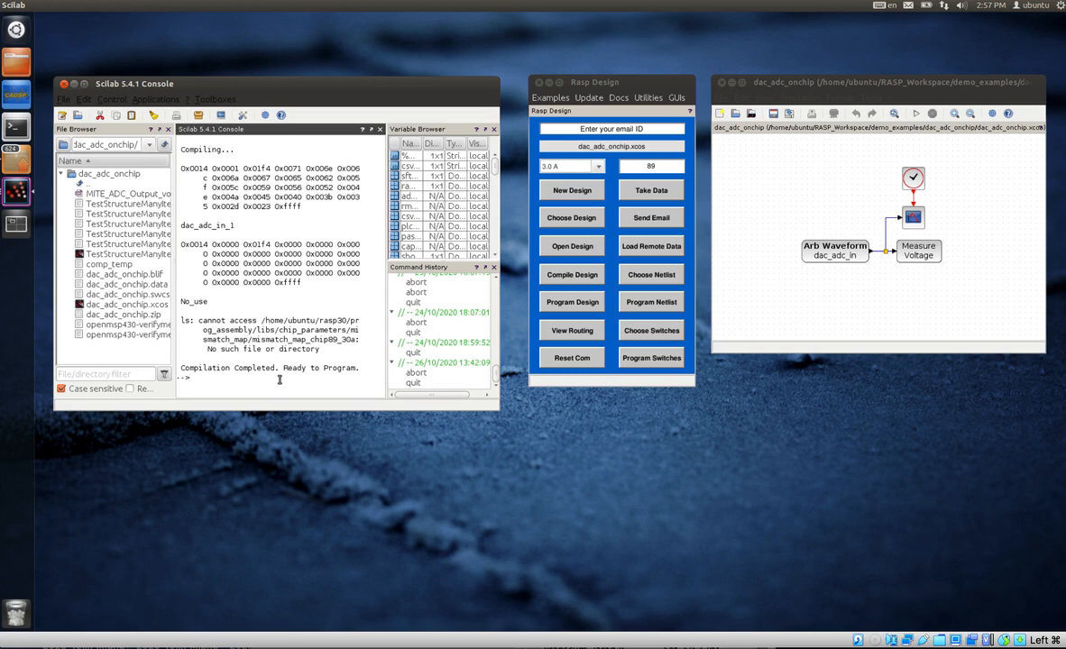
pyautogui.moveTo(404, 408)
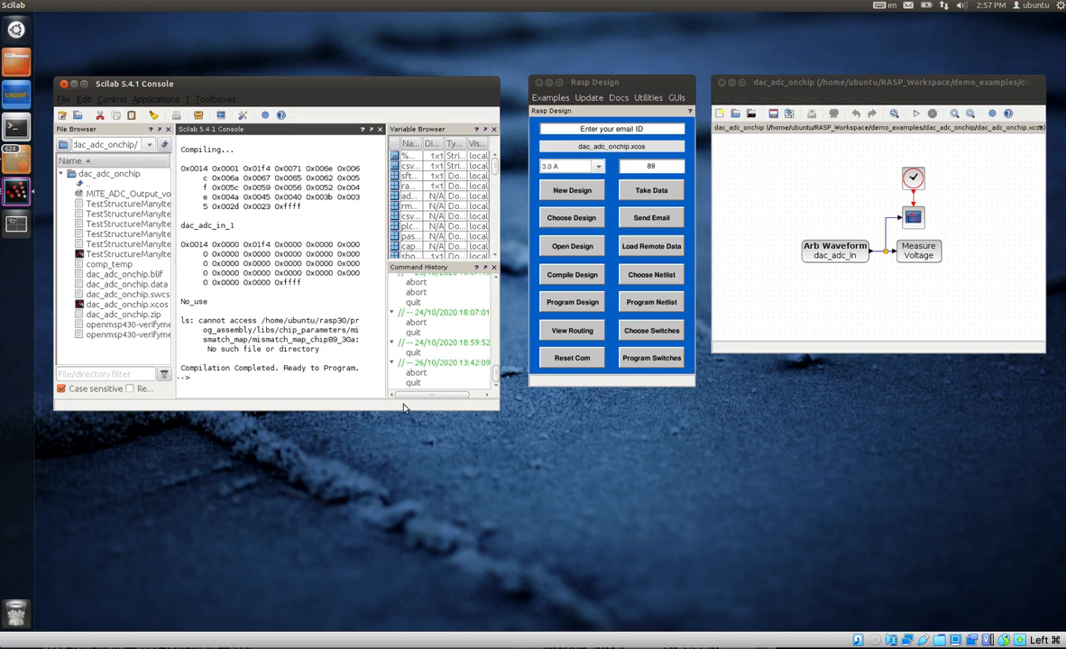
pyautogui.moveTo(566, 309)
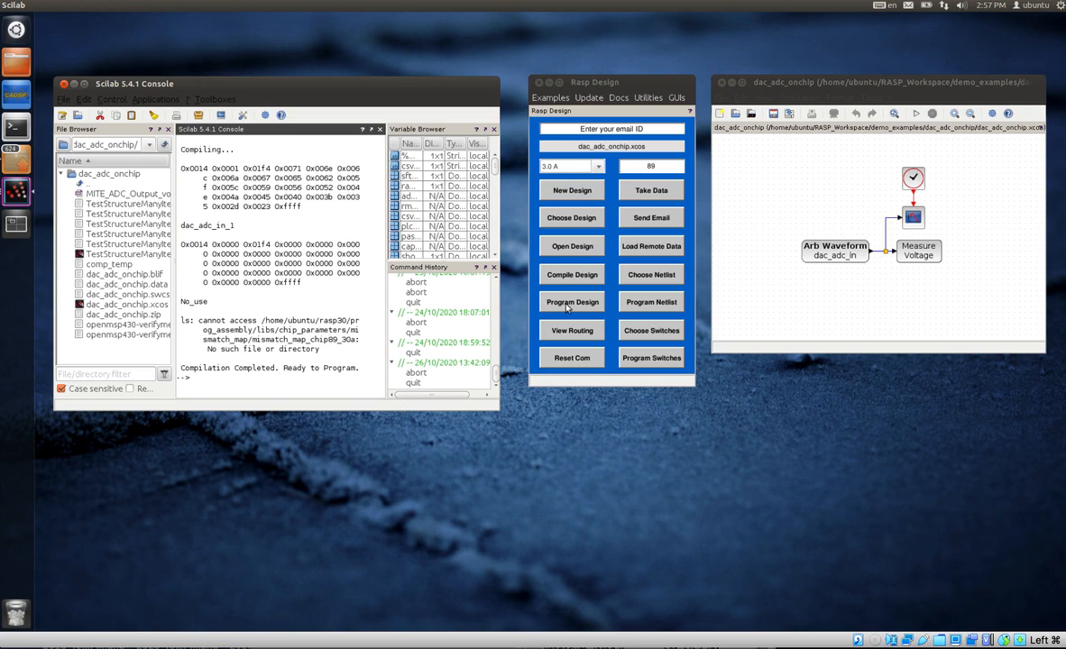
# Start programming the compiled dac_adc_onchip design onto the FPAA
pyautogui.click(572, 301)
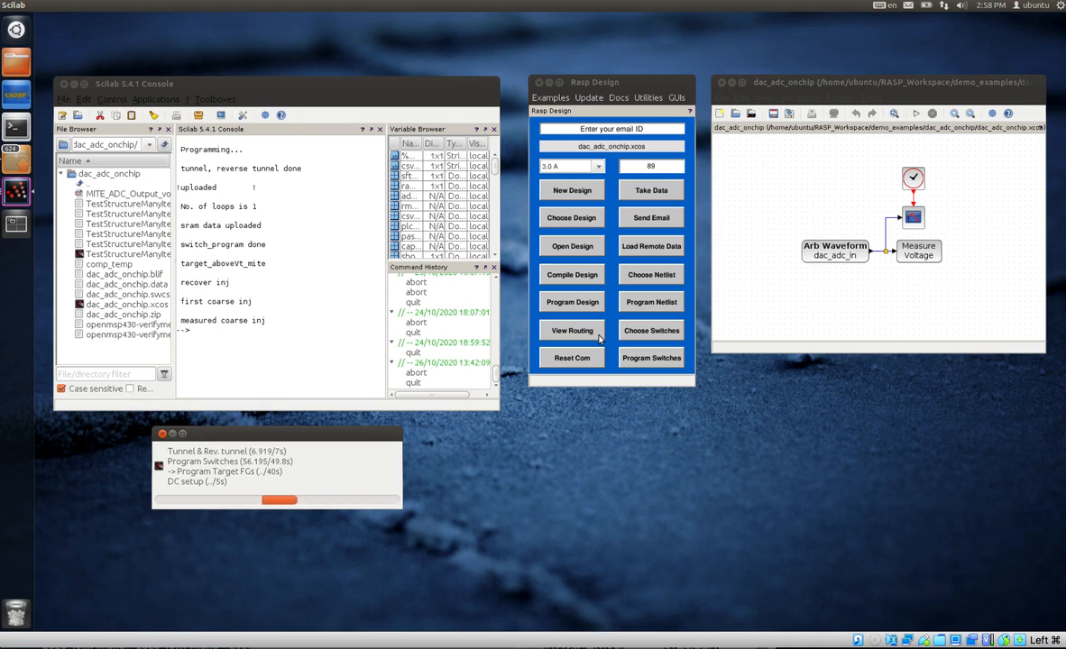
pyautogui.moveTo(689, 261)
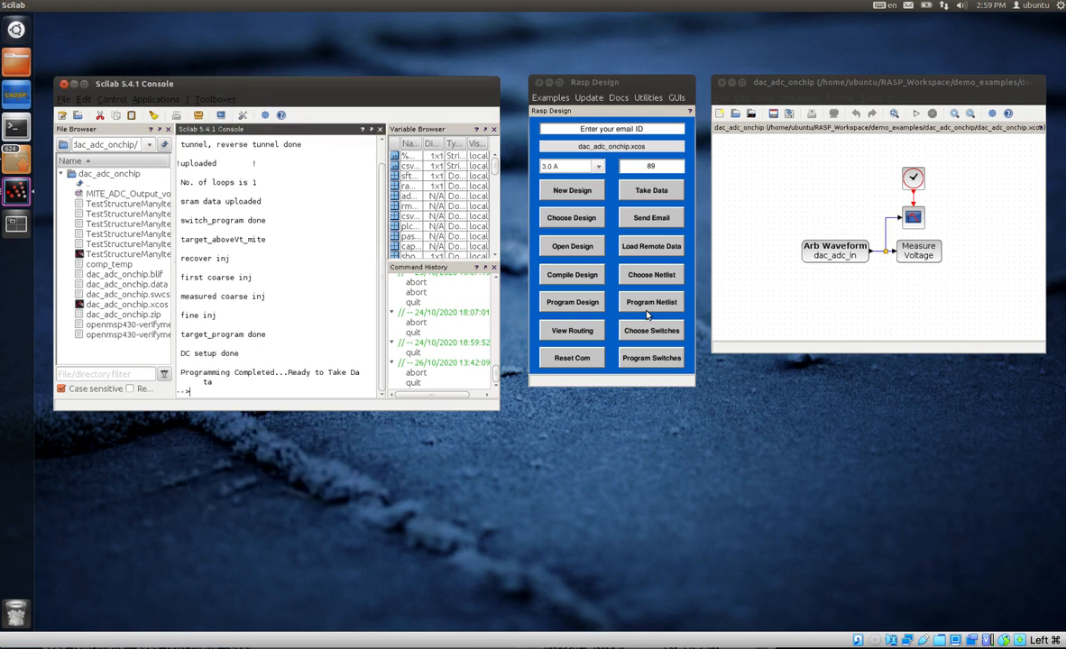
pyautogui.moveTo(674, 190)
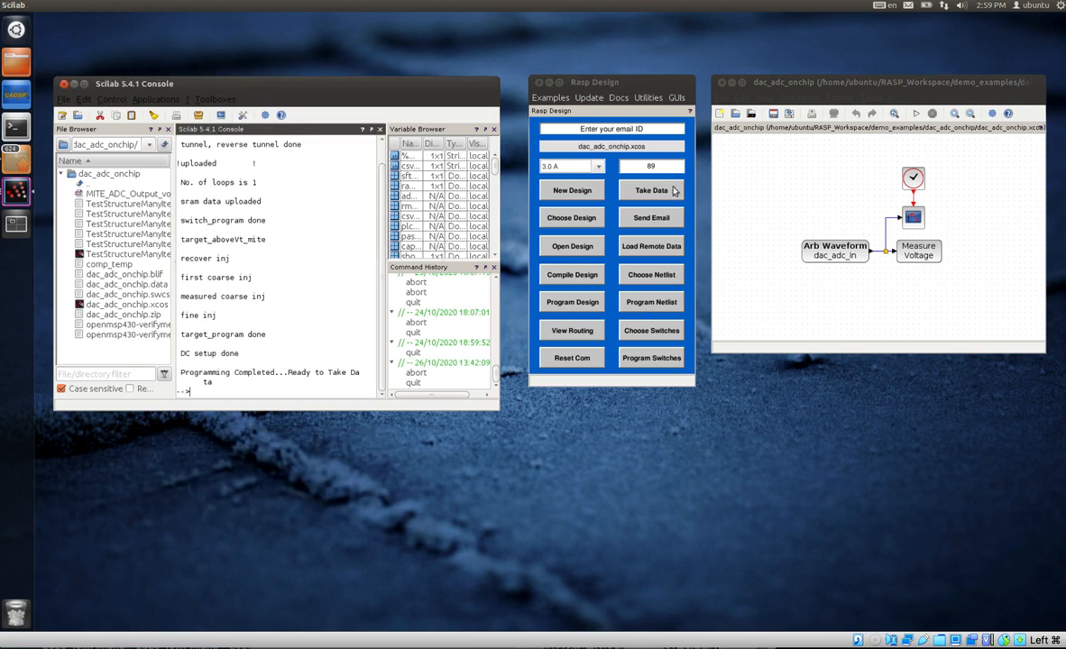
# Take data from the chip and plot dac_adc_in against the measured ADC output
pyautogui.click(651, 191)
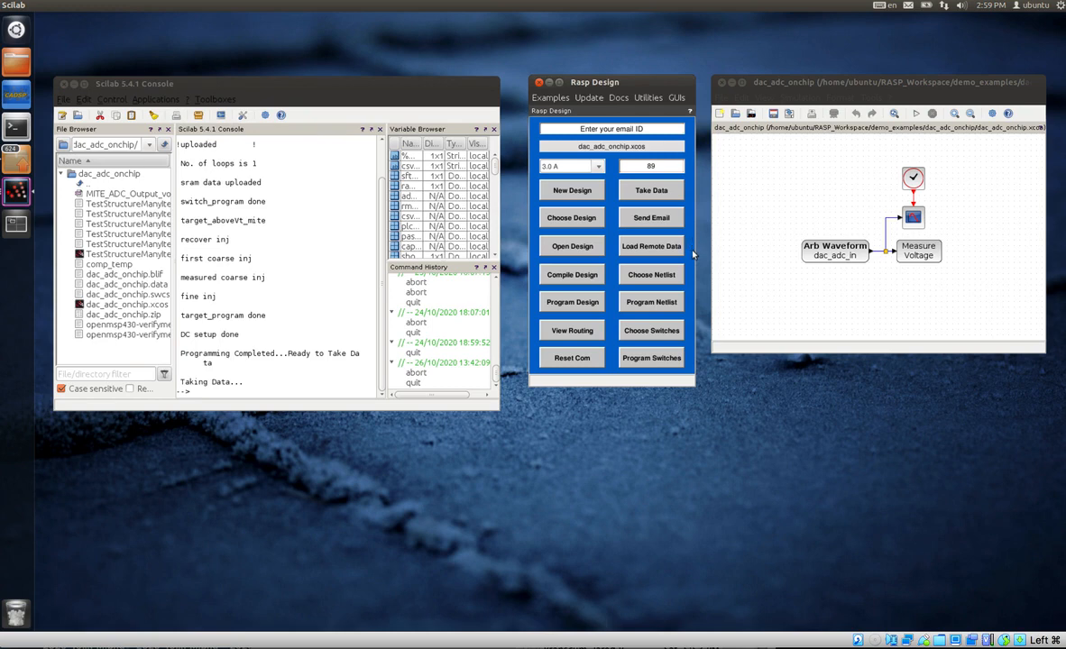
pyautogui.click(650, 189)
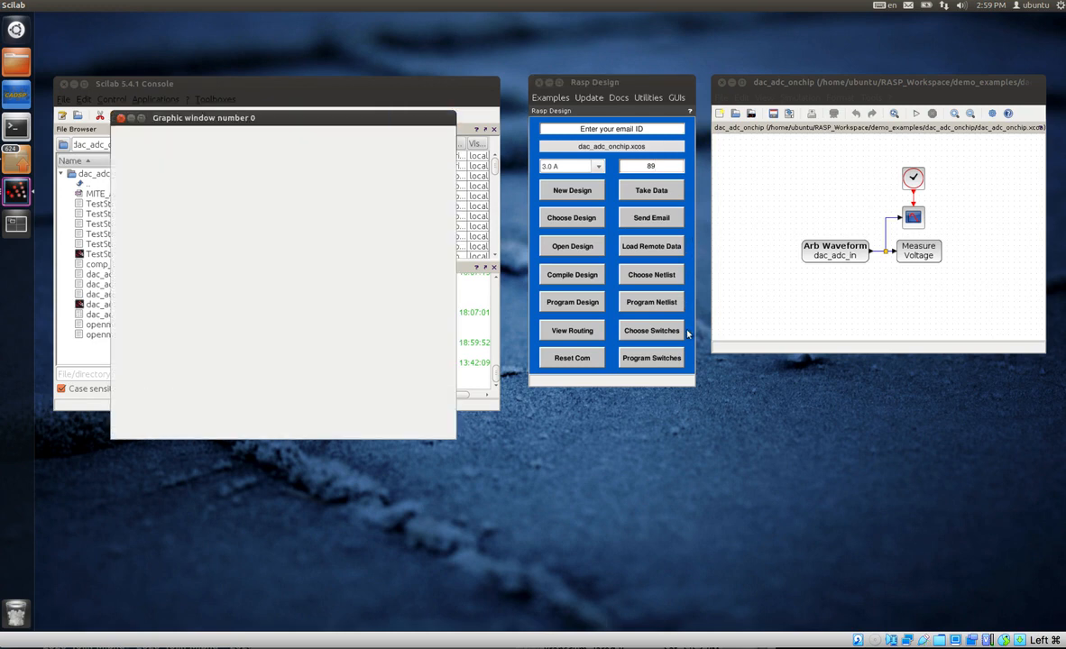
pyautogui.click(650, 189)
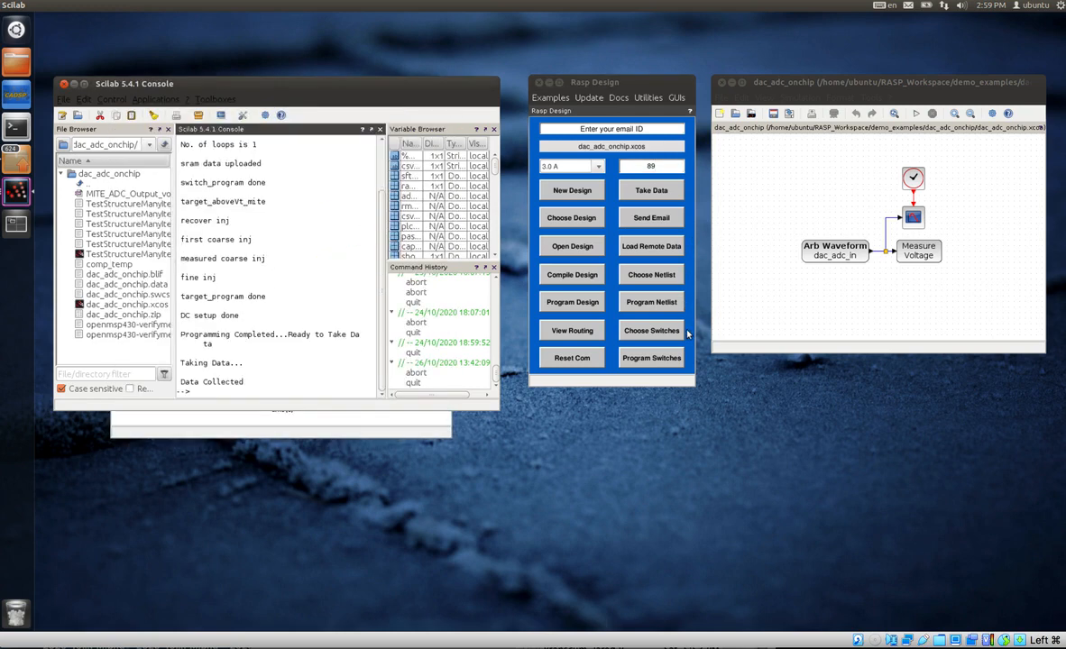
pyautogui.click(649, 190)
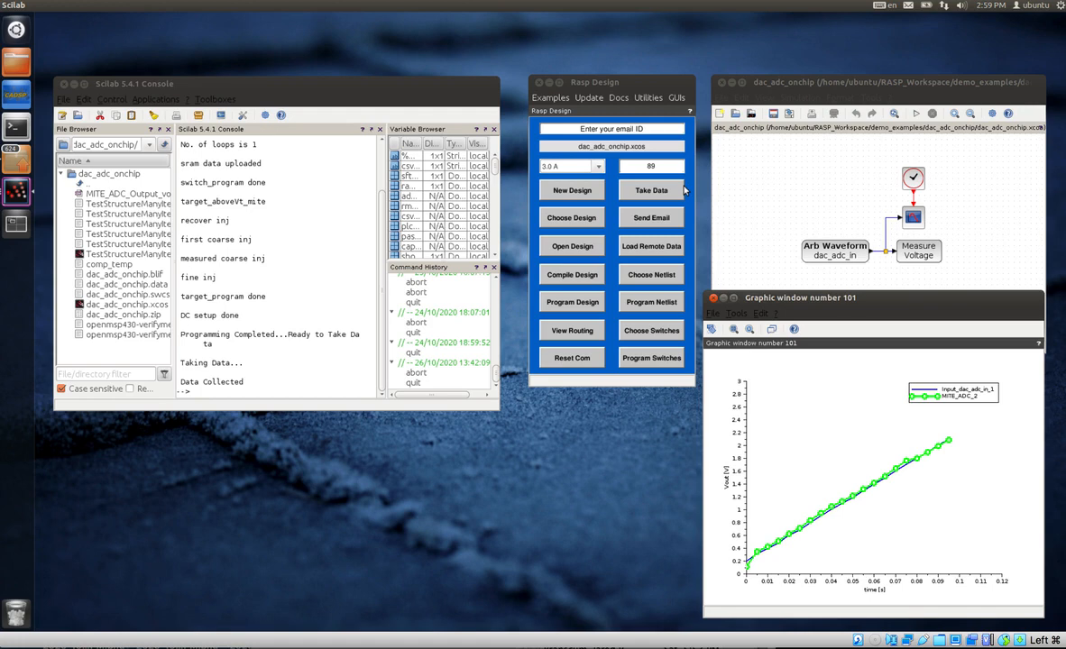
pyautogui.moveTo(845, 313)
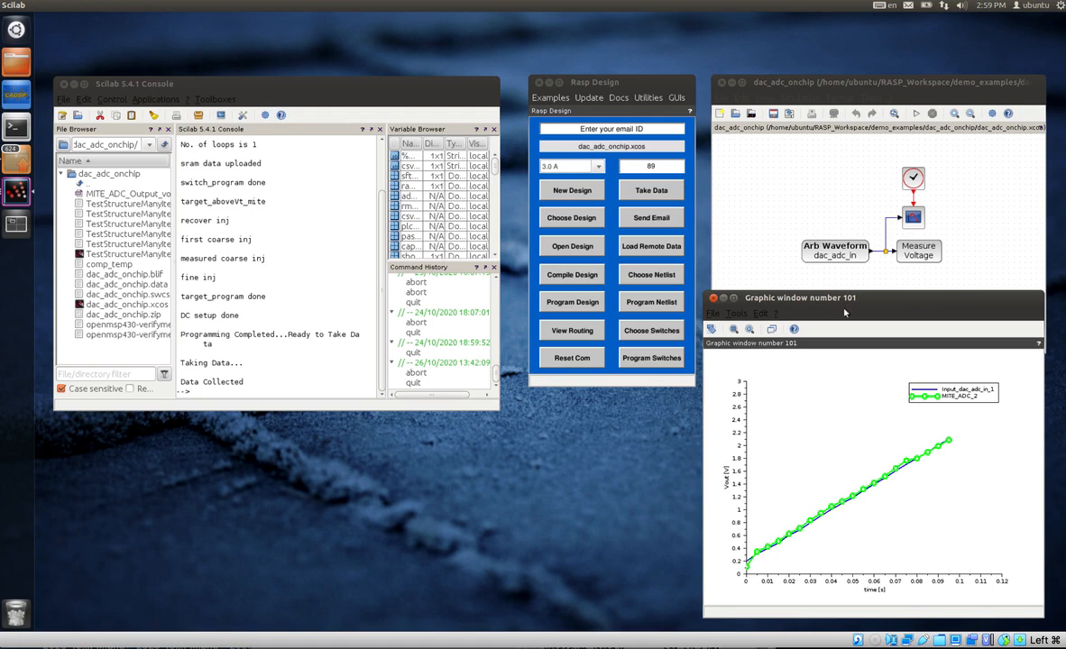
pyautogui.moveTo(773, 552)
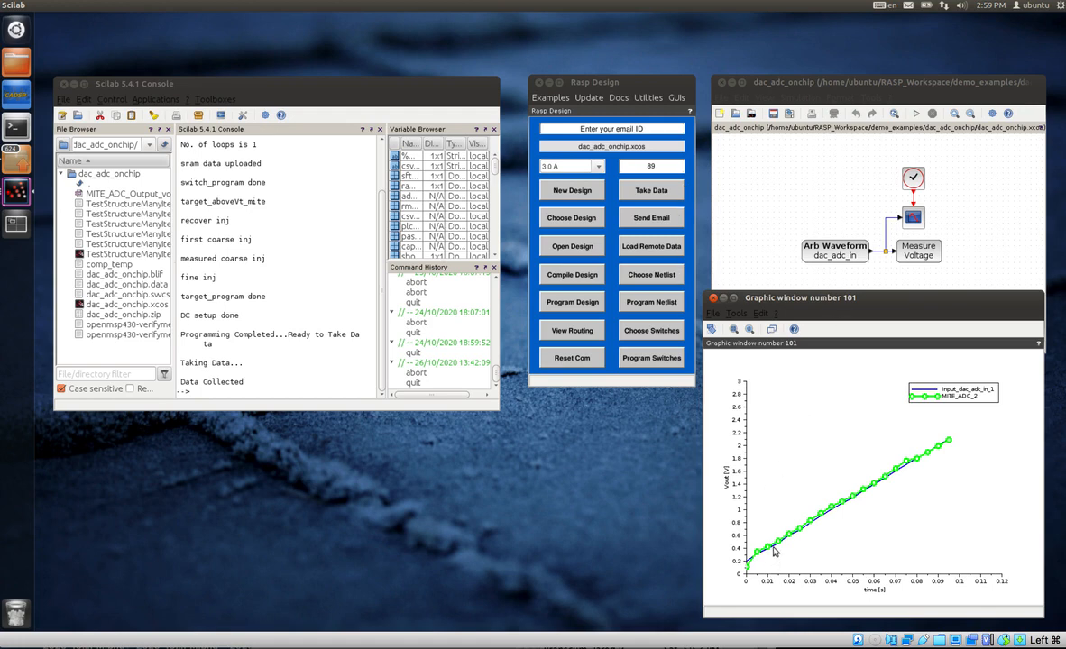
pyautogui.moveTo(810, 530)
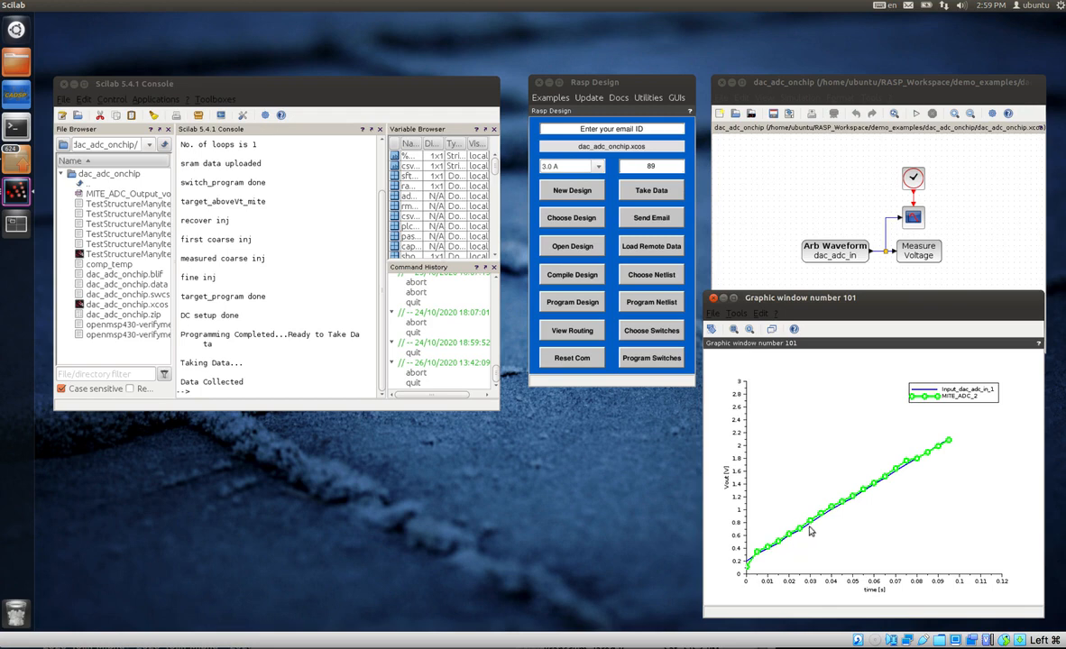
pyautogui.moveTo(969, 413)
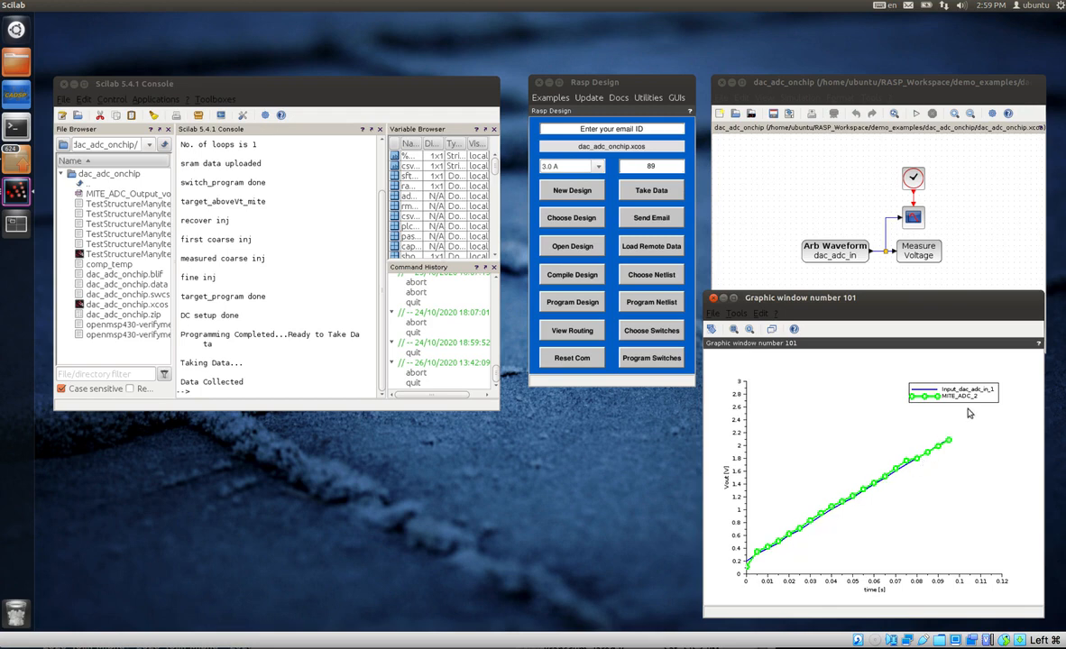
pyautogui.moveTo(766, 568)
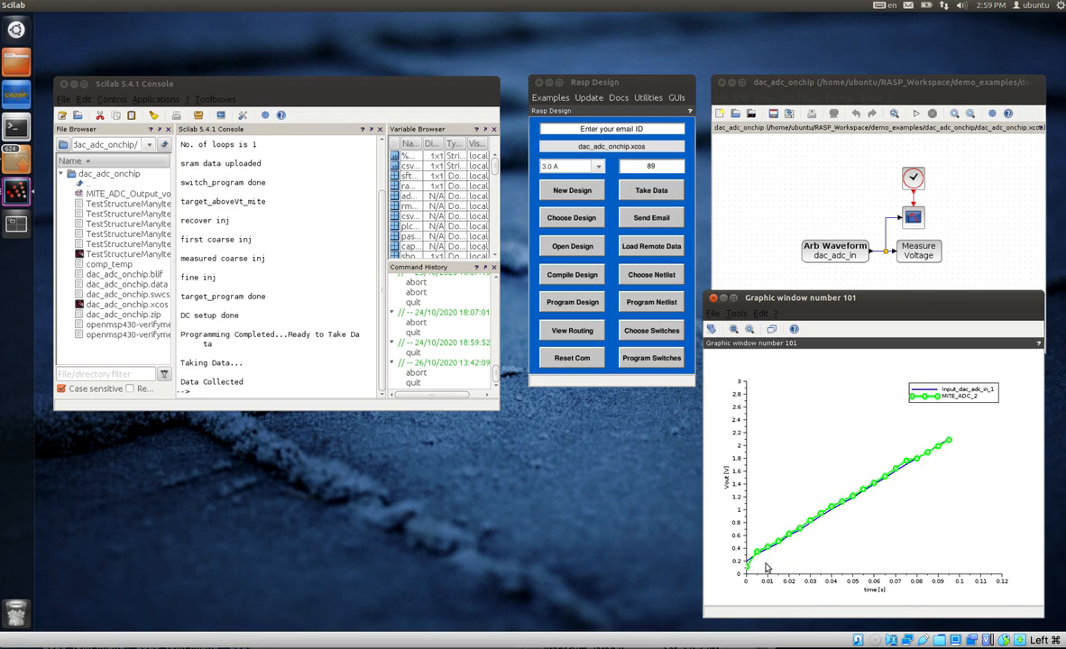
pyautogui.moveTo(834, 530)
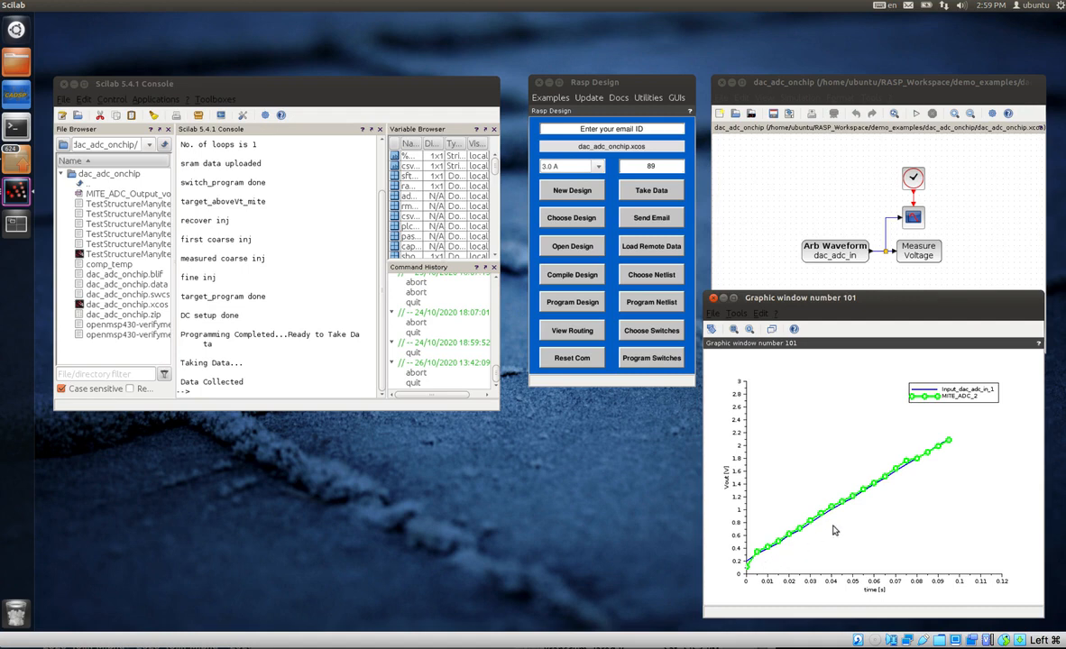
pyautogui.moveTo(946, 466)
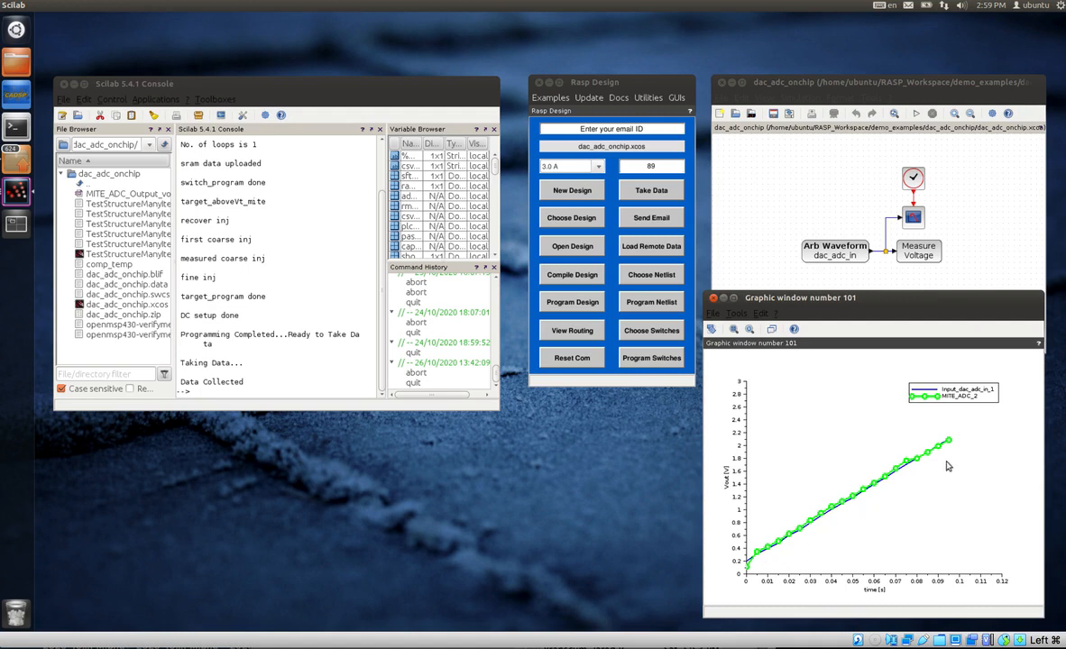